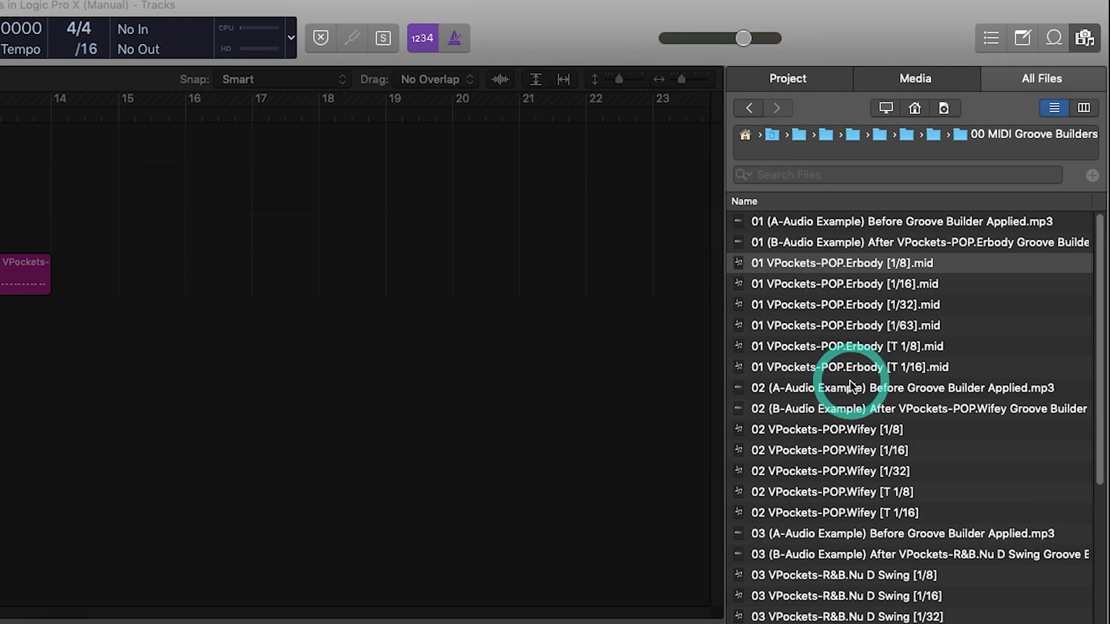
{"action": "mouse_move", "coordinate": [875, 315]}
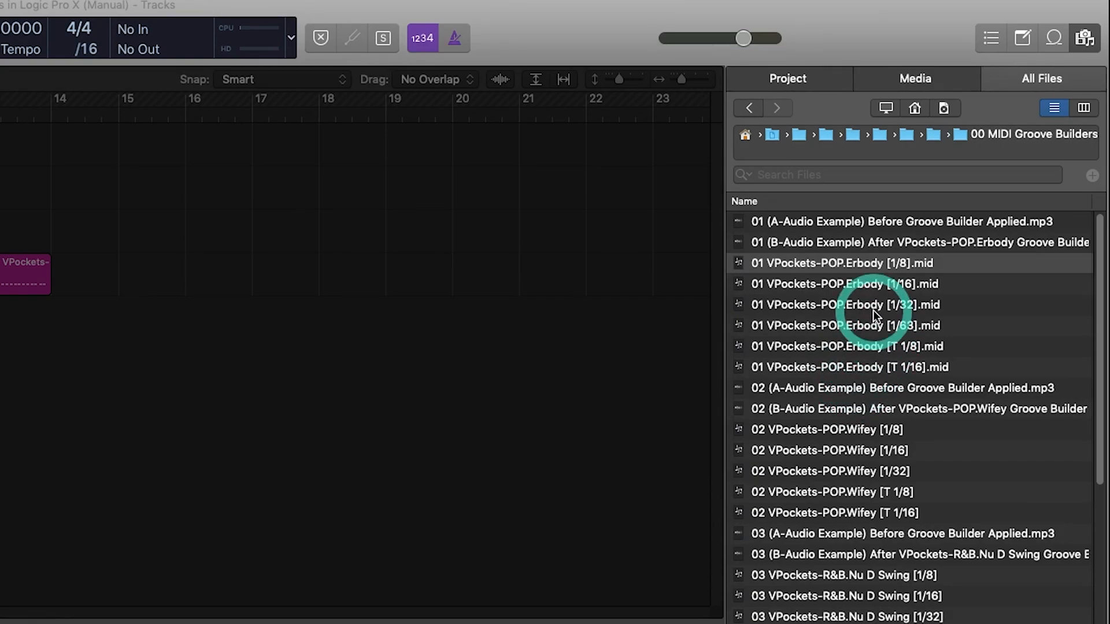
{"action": "mouse_move", "coordinate": [849, 258]}
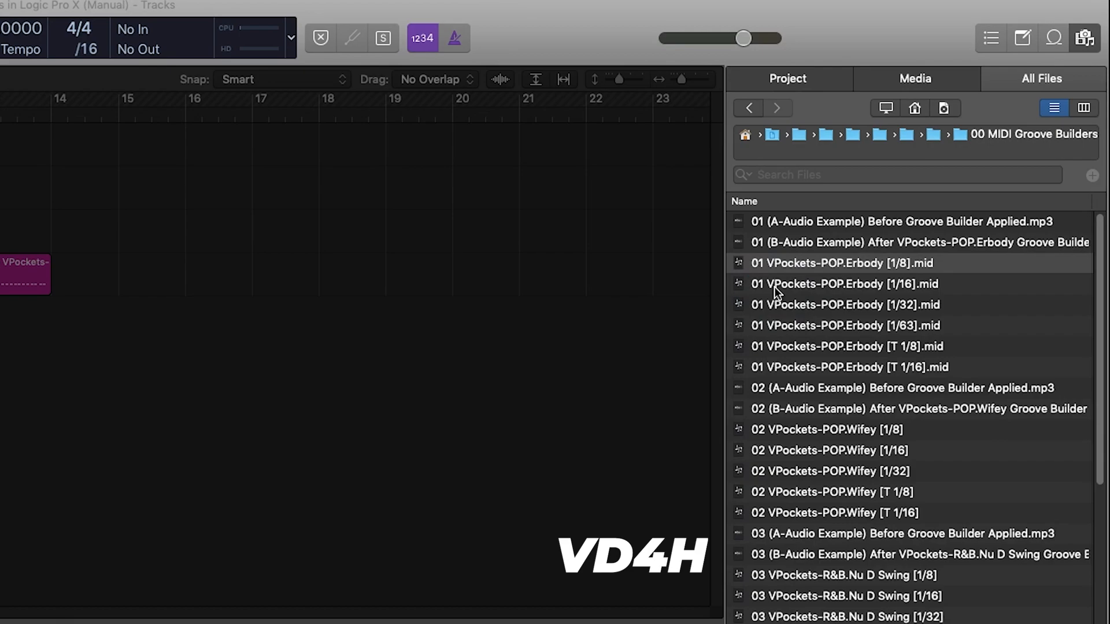
Step: Drag five Groove Builder MIDI files (Wifey, R&B Nu D Swing variants) onto new tracks below Groove Builders
{"action": "left_click", "coordinate": [775, 290]}
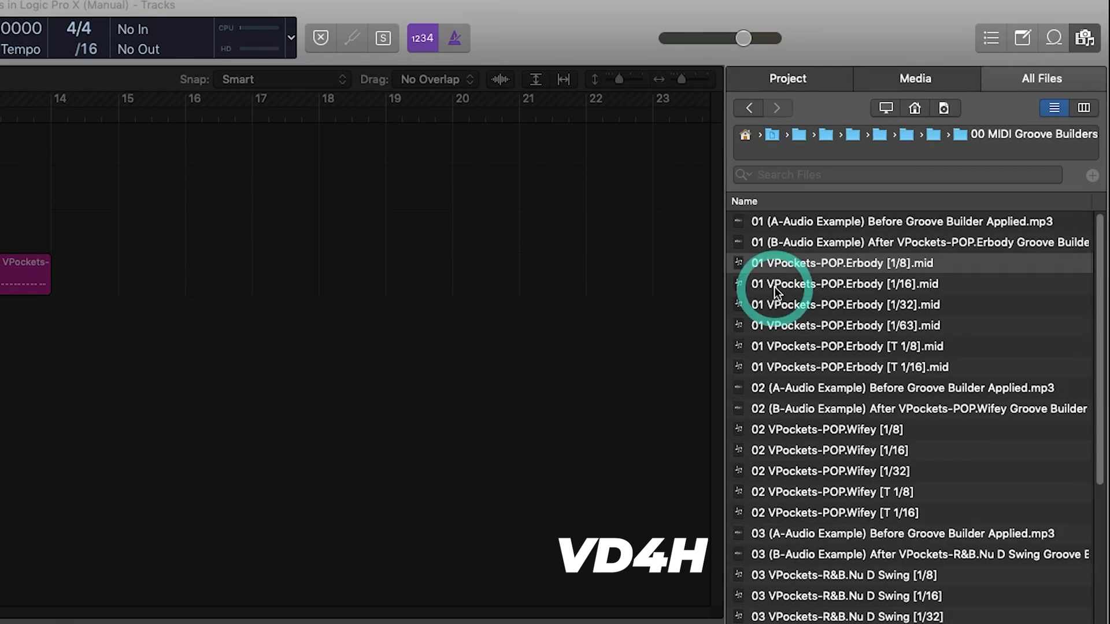
{"action": "mouse_move", "coordinate": [777, 293]}
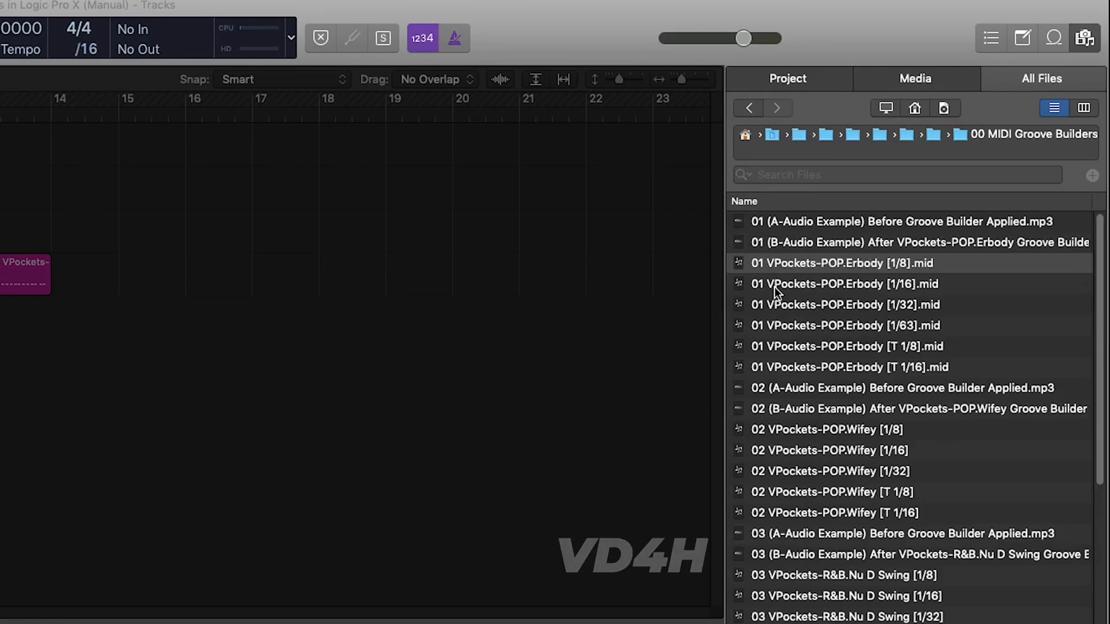
{"action": "left_click", "coordinate": [775, 291]}
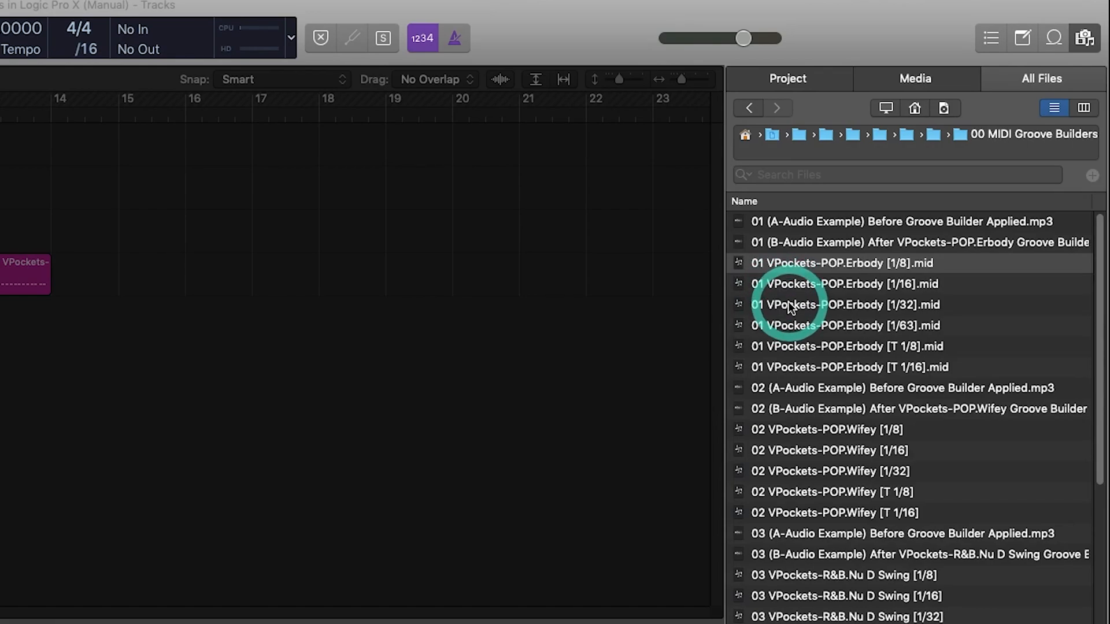
{"action": "mouse_move", "coordinate": [829, 308]}
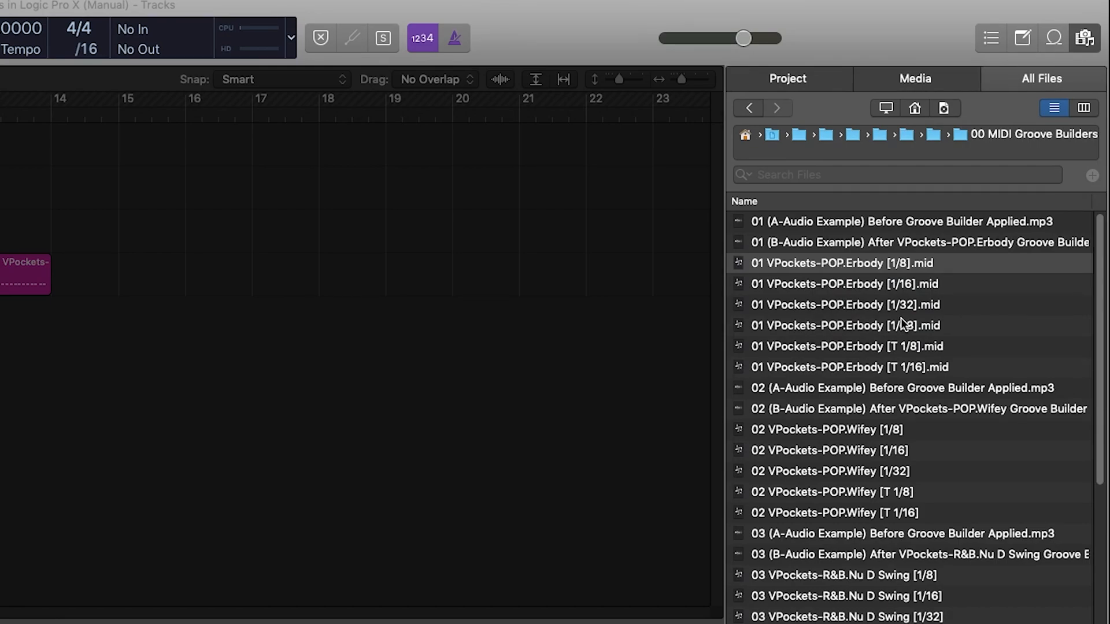
{"action": "mouse_move", "coordinate": [909, 317]}
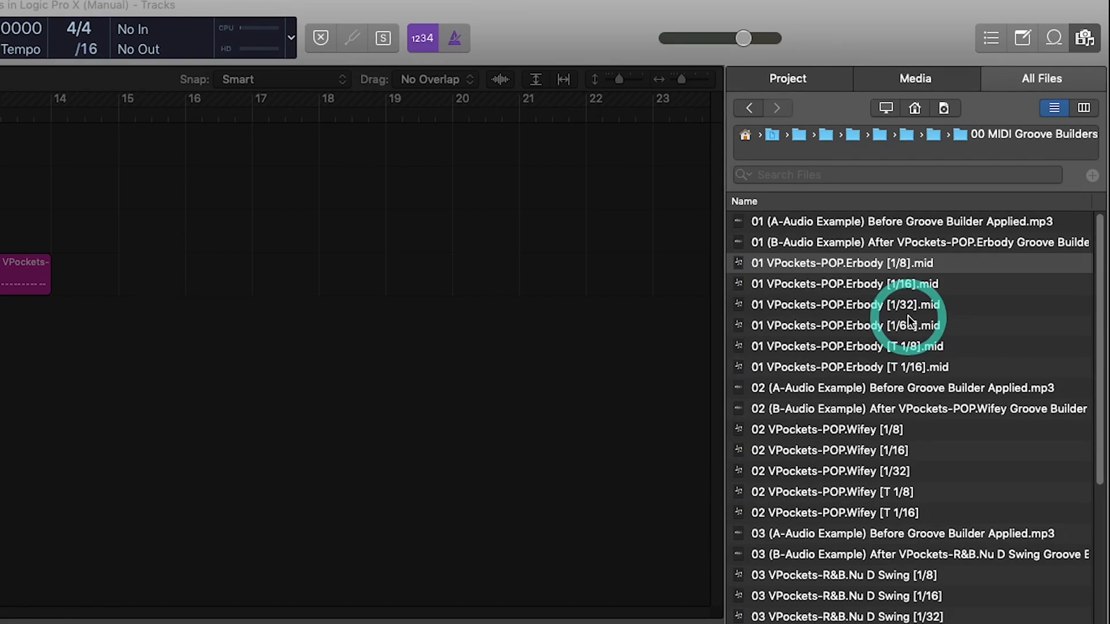
{"action": "mouse_move", "coordinate": [909, 298]}
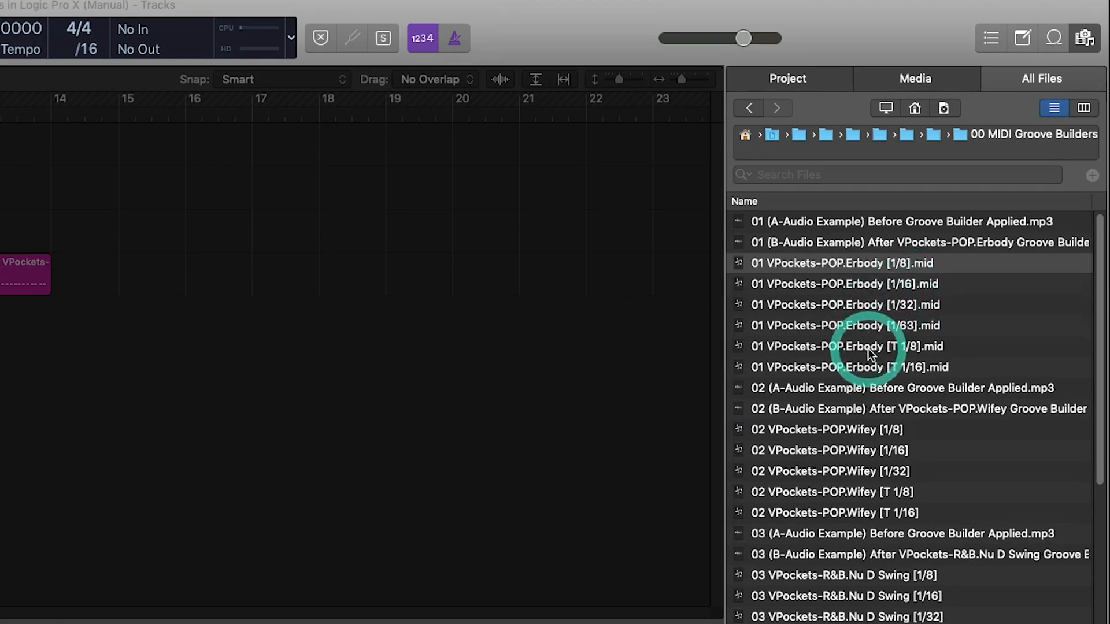
{"action": "mouse_move", "coordinate": [895, 368]}
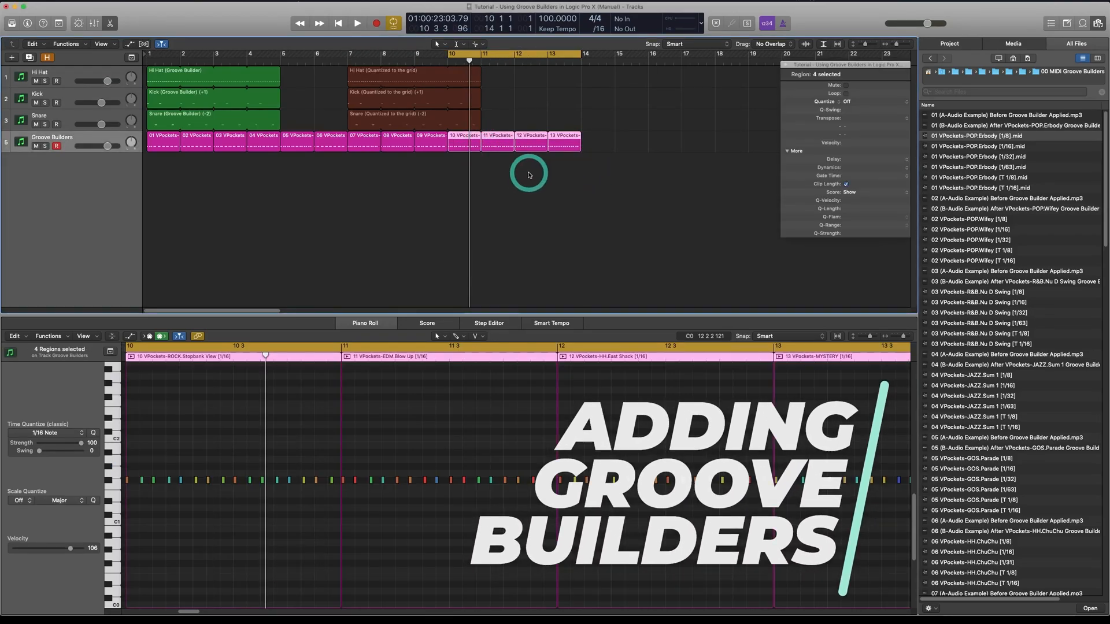
{"action": "left_click", "coordinate": [979, 176]}
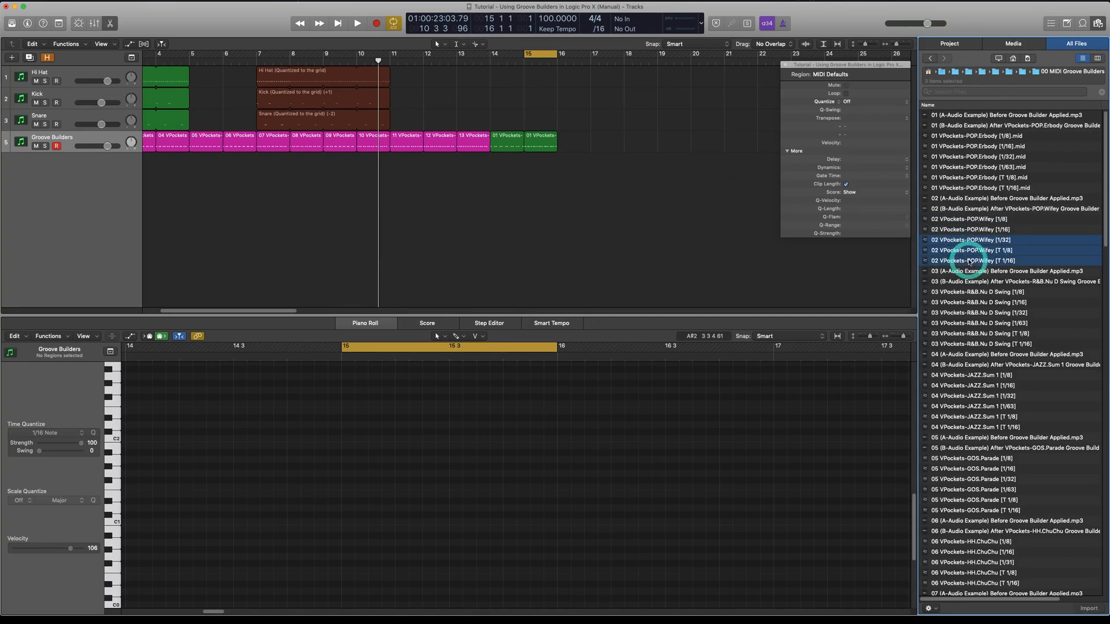
{"action": "left_click", "coordinate": [998, 312]}
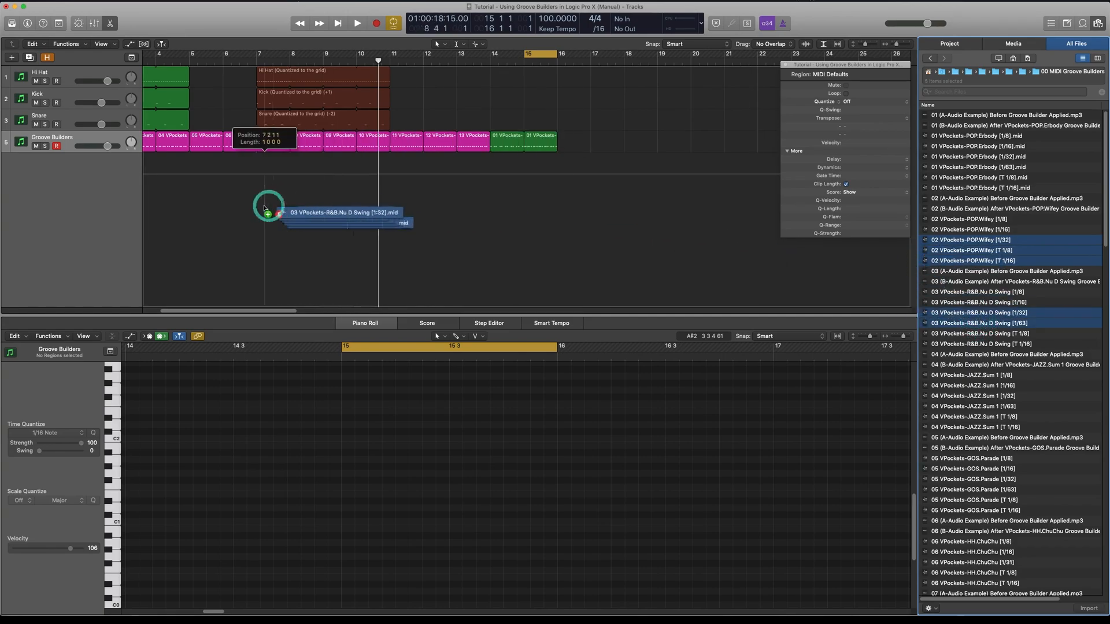
{"action": "left_click_drag", "start_coordinate": [267, 205], "coordinate": [145, 211]}
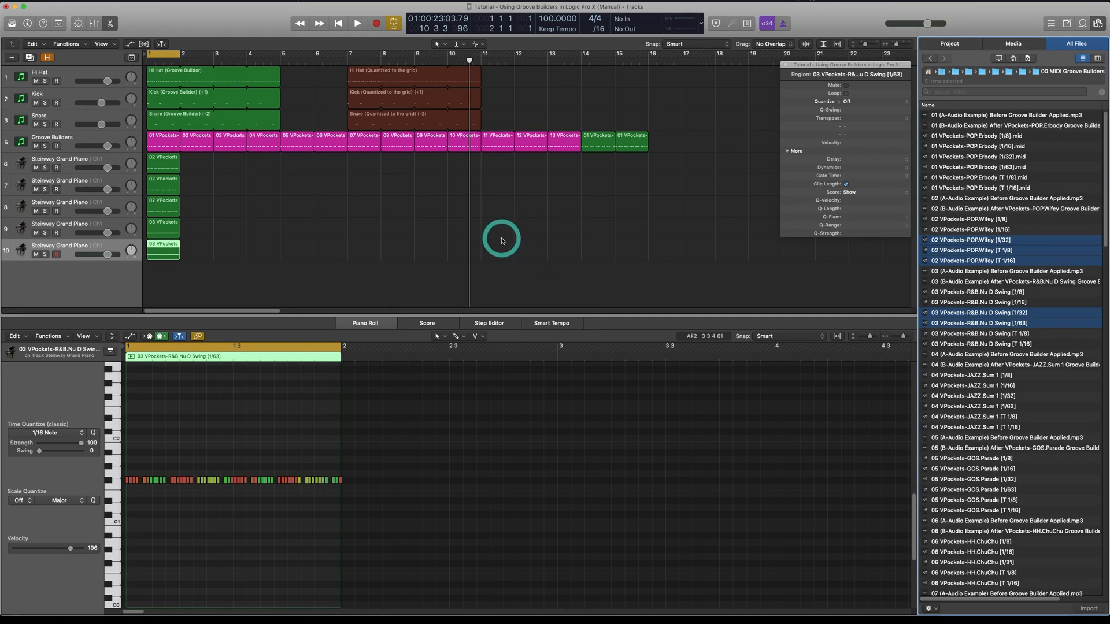
Step: Reset the channel strips of the five imported Steinway Grand Piano tracks to empty Inst tracks
{"action": "left_click", "coordinate": [163, 164]}
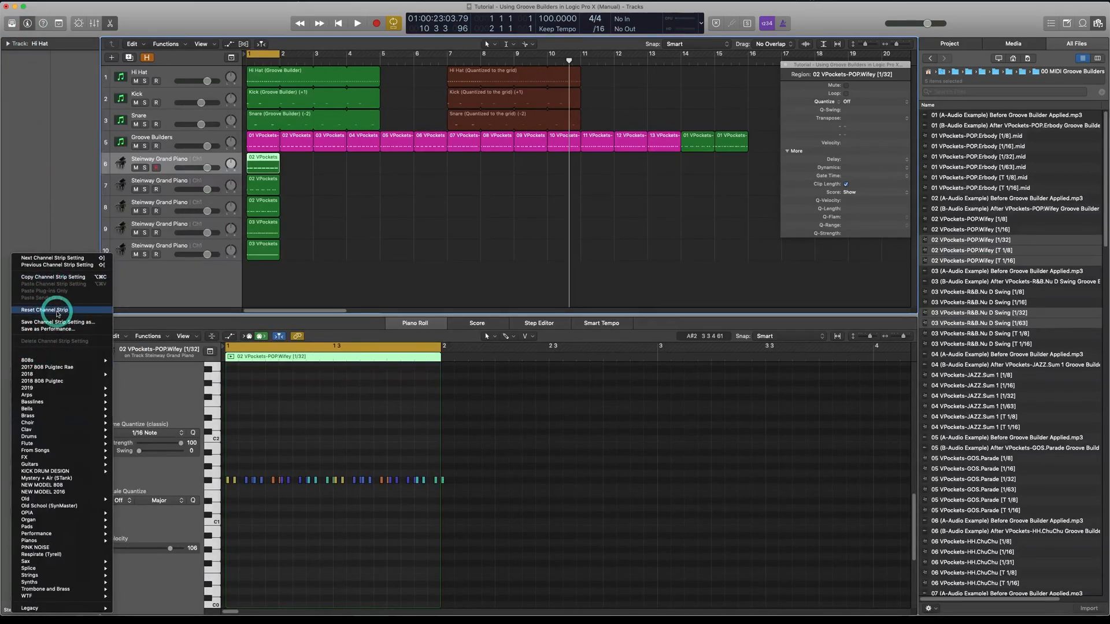
{"action": "left_click", "coordinate": [44, 310]}
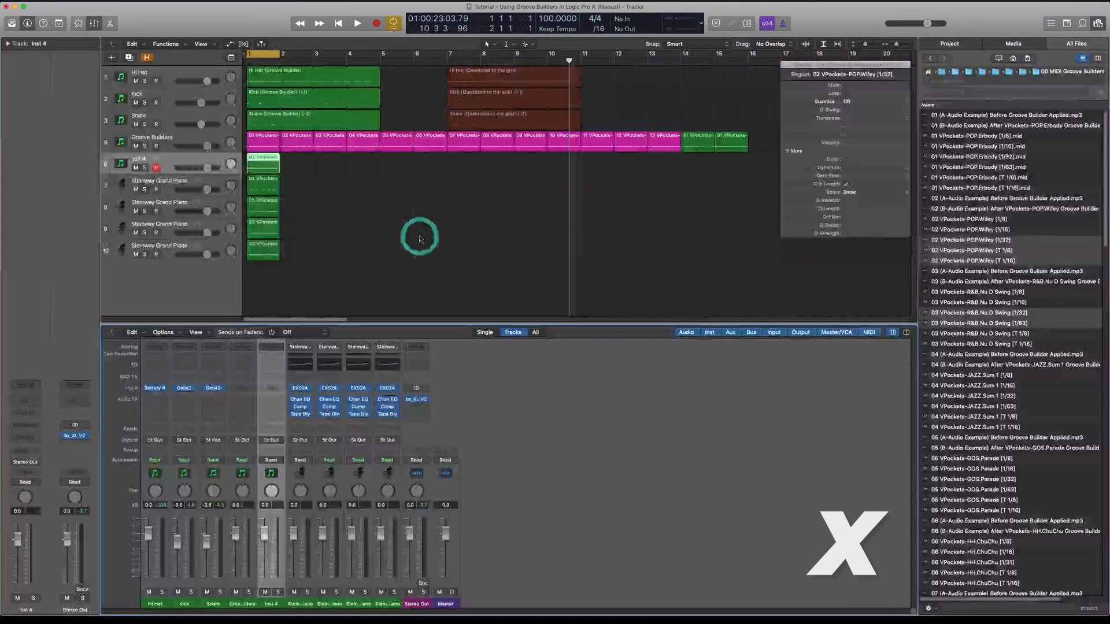
{"action": "left_click", "coordinate": [325, 603]}
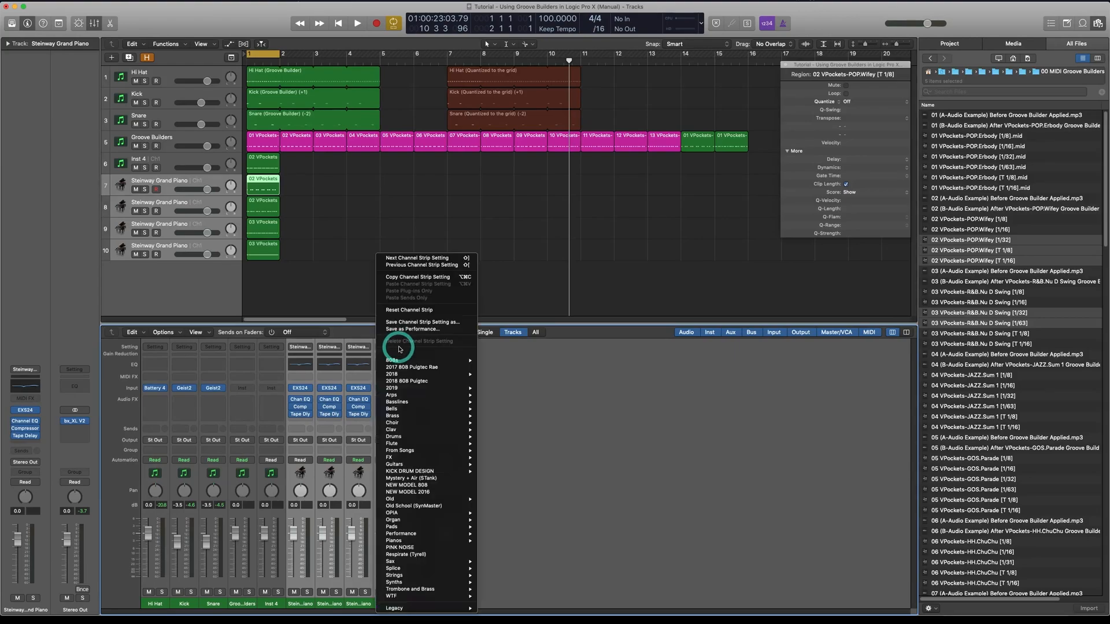
{"action": "mouse_move", "coordinate": [408, 313]}
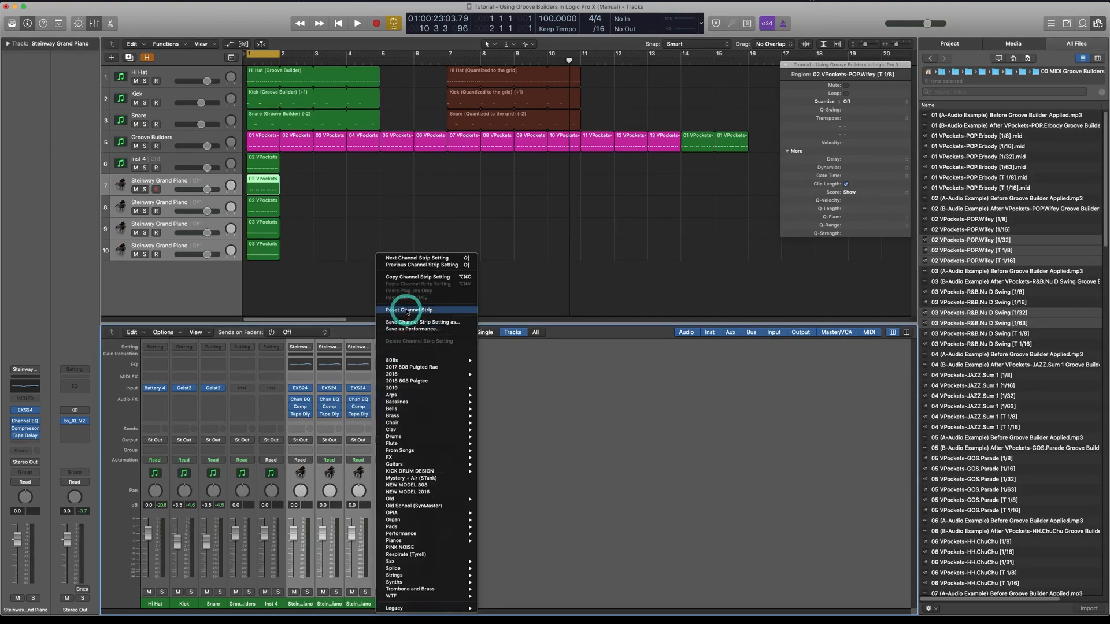
{"action": "left_click", "coordinate": [408, 310]}
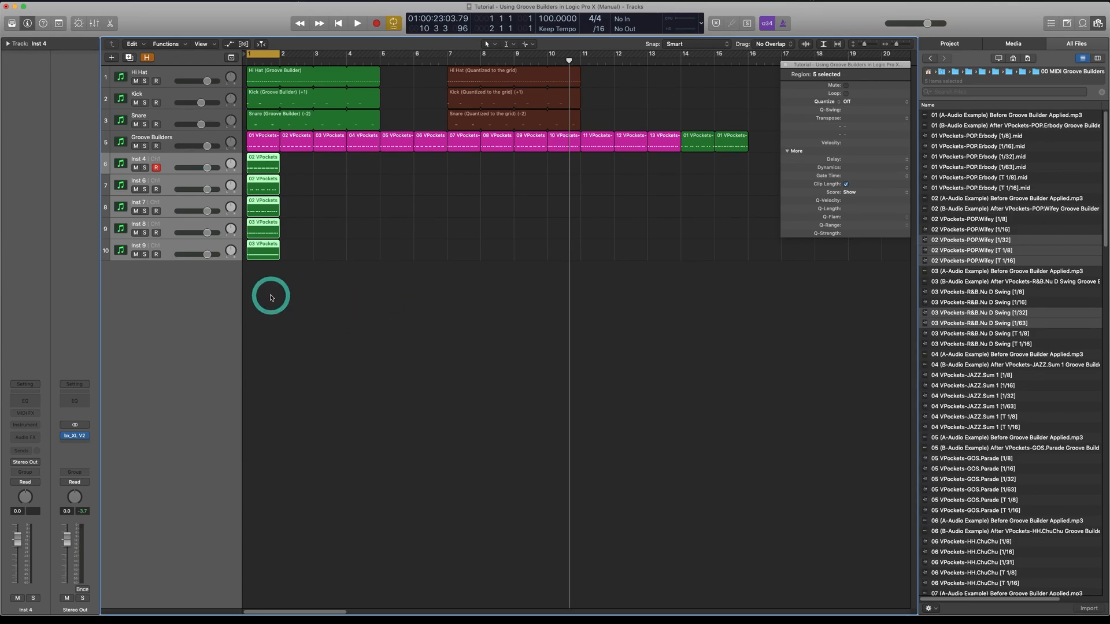
Step: Pack the five new Inst groove tracks into one folder using Functions > Folder > Pack Folder
{"action": "right_click", "coordinate": [163, 249]}
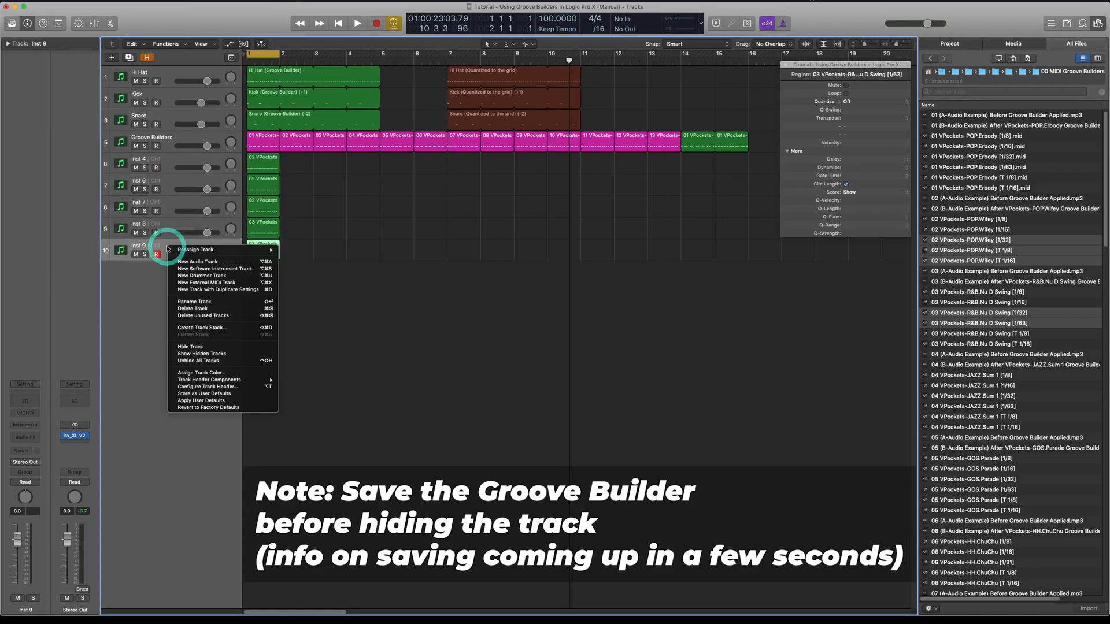
{"action": "mouse_move", "coordinate": [361, 357]}
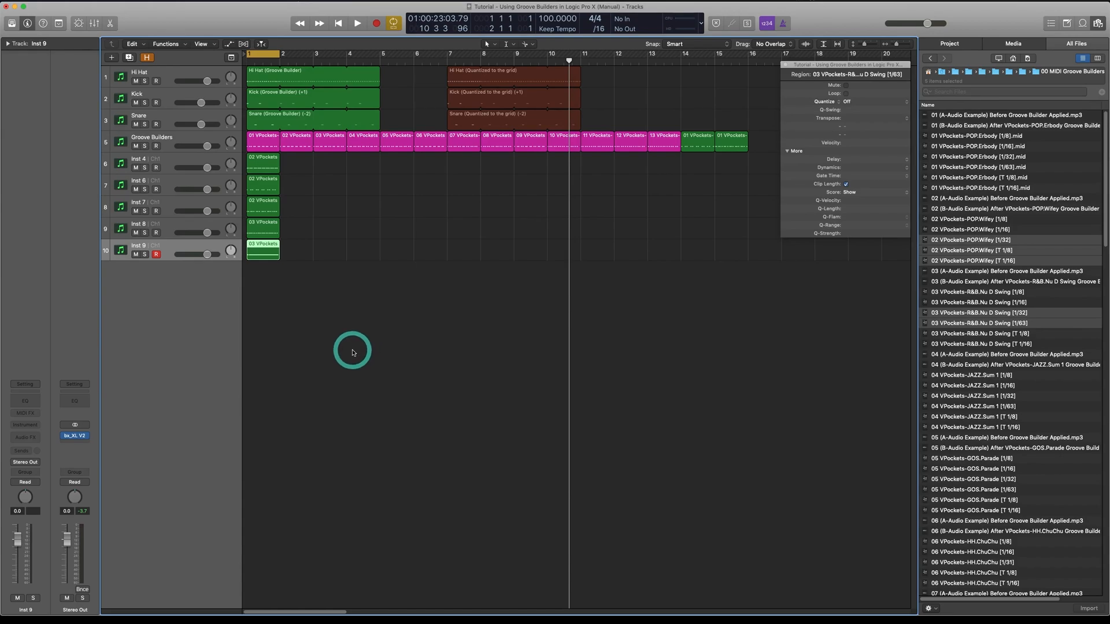
{"action": "mouse_move", "coordinate": [227, 283]}
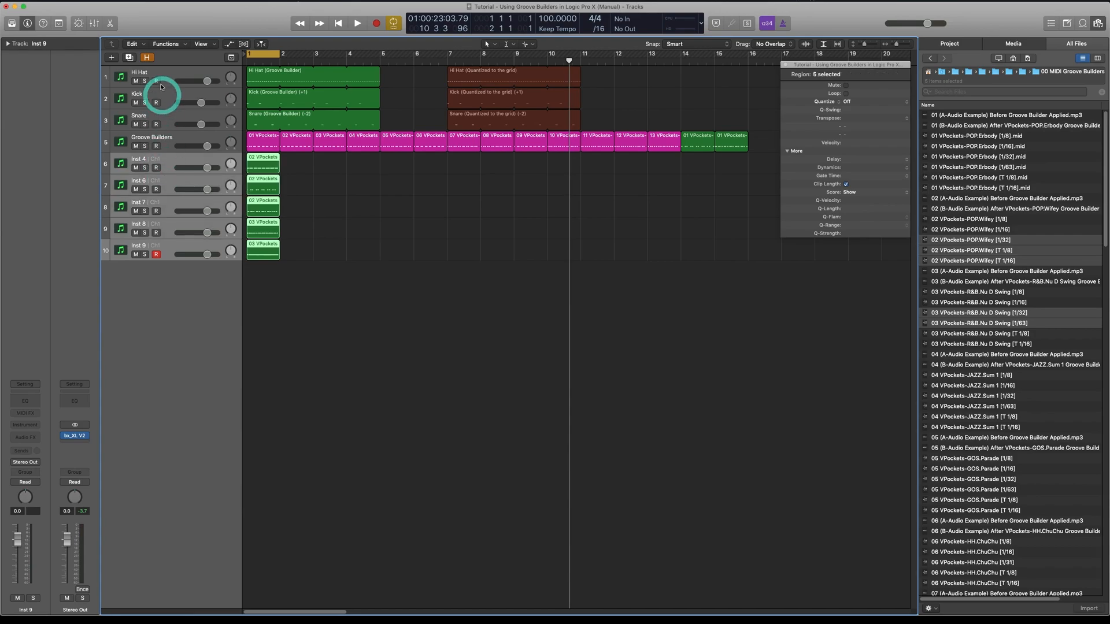
{"action": "left_click", "coordinate": [167, 44]}
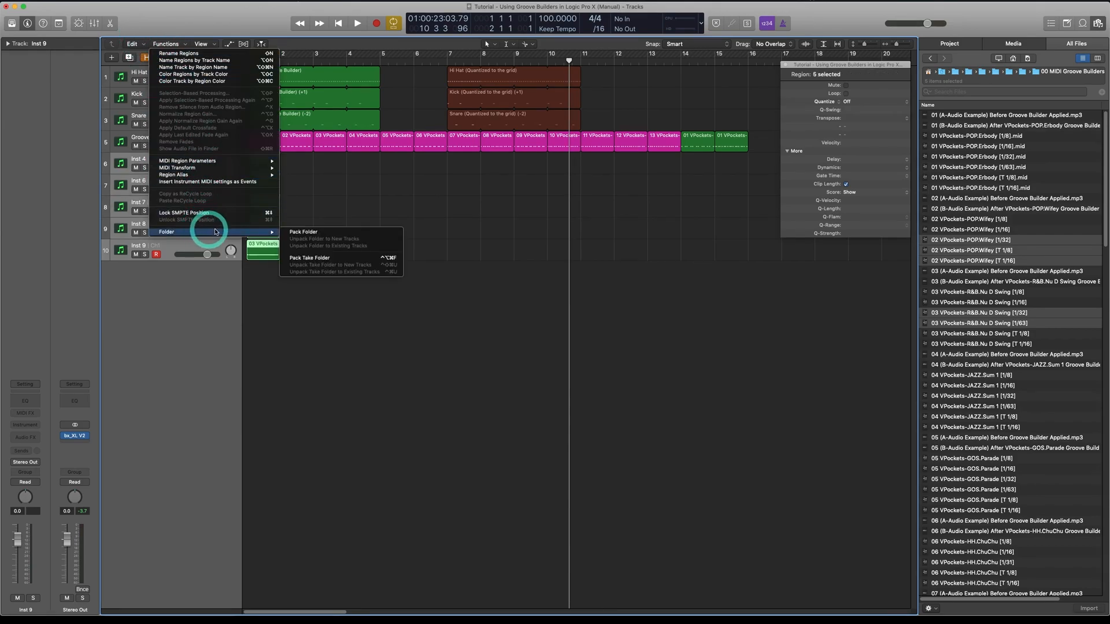
{"action": "left_click", "coordinate": [303, 232]}
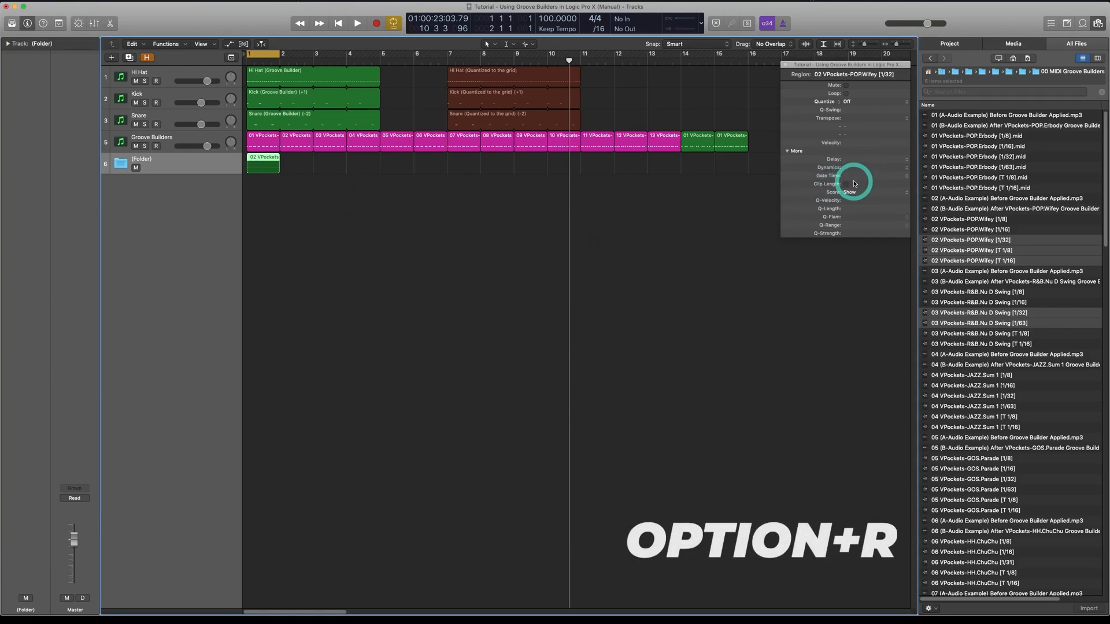
{"action": "mouse_move", "coordinate": [466, 237]}
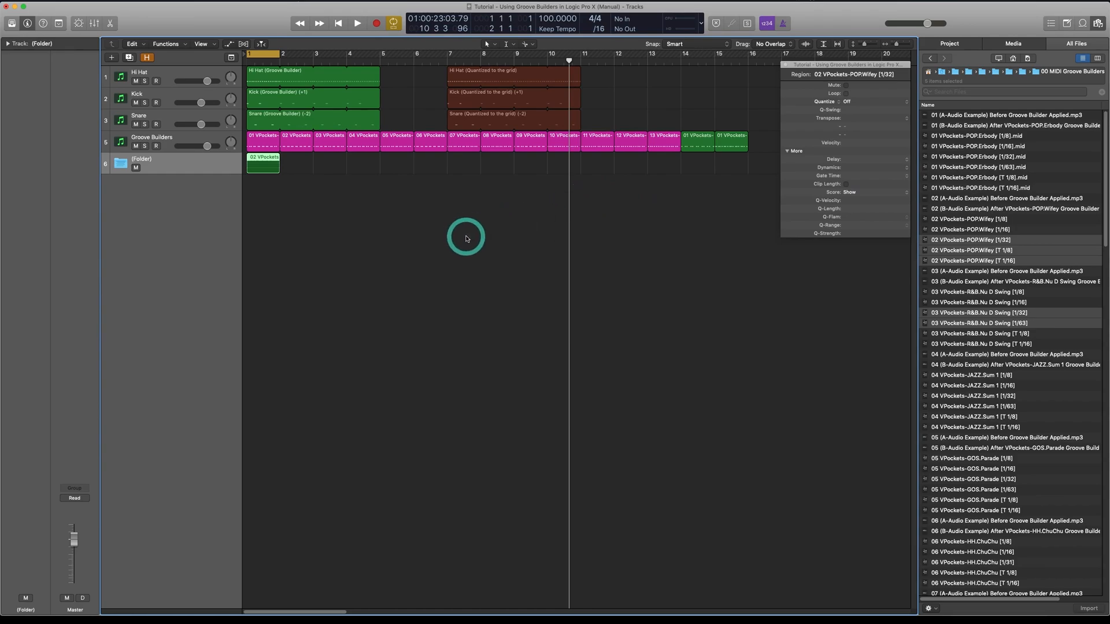
{"action": "mouse_move", "coordinate": [60, 78]}
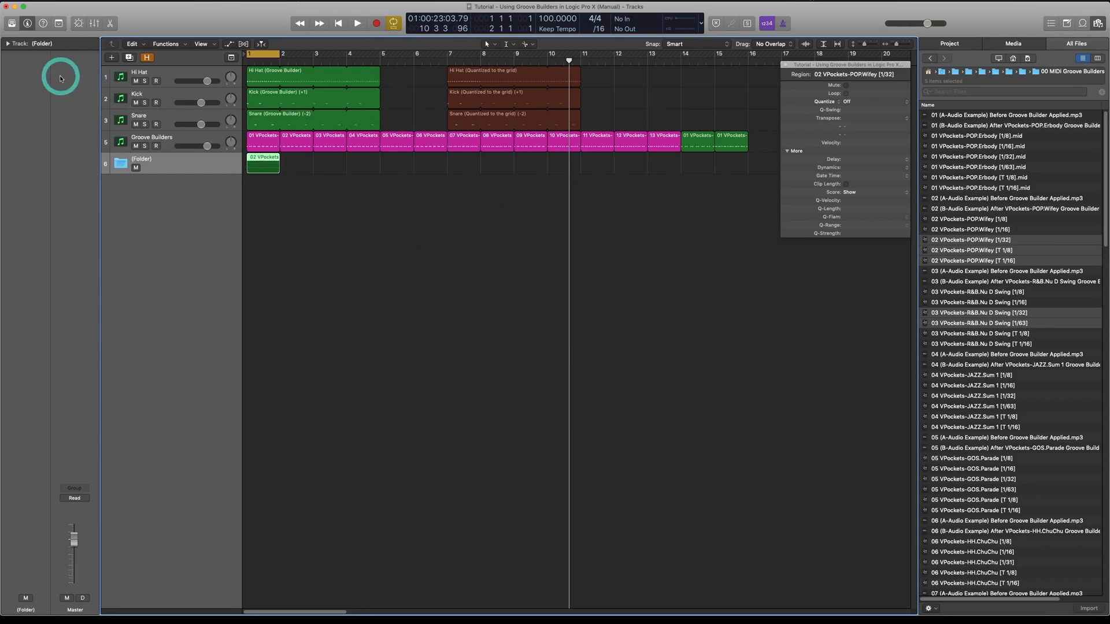
{"action": "mouse_move", "coordinate": [405, 227]}
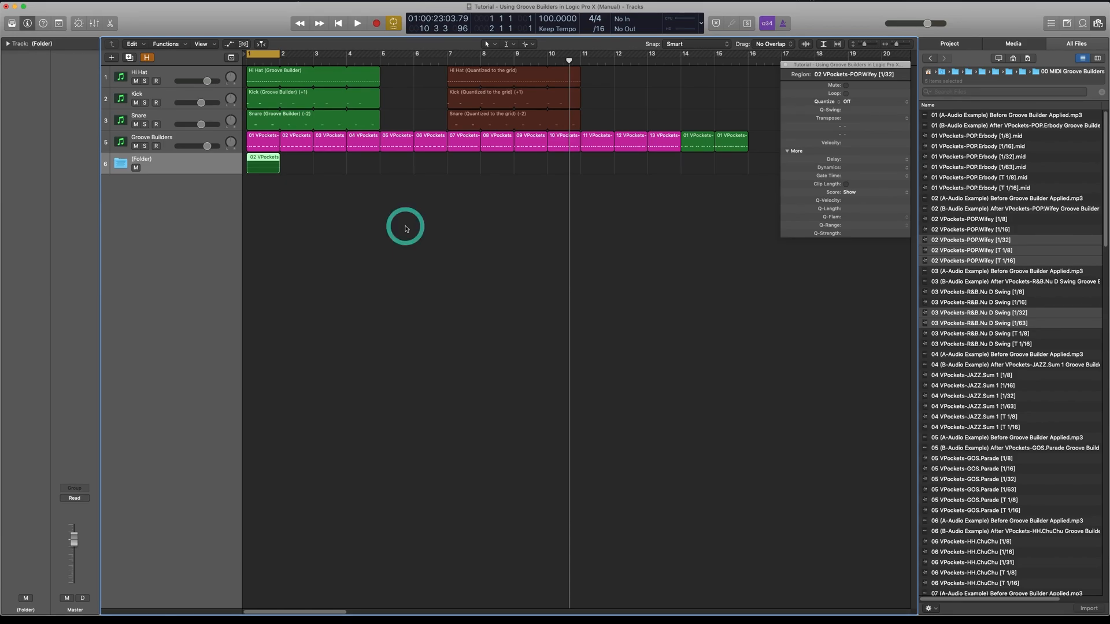
{"action": "mouse_move", "coordinate": [717, 193]}
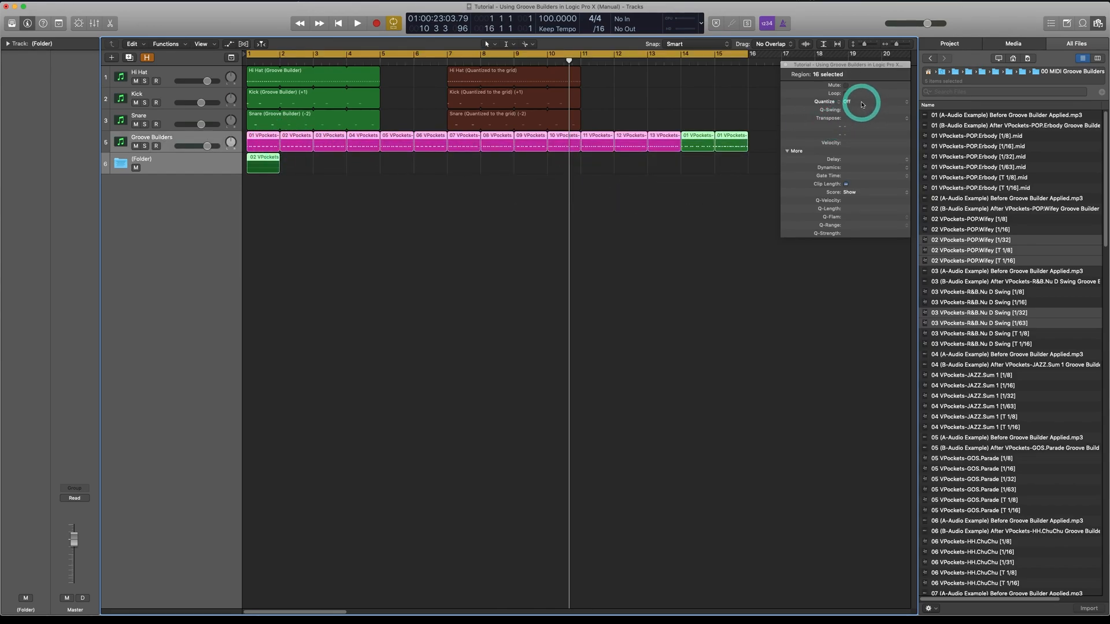
Step: Choose Make Groove Template from the Region Inspector Quantize menu for the Groove Builder region
{"action": "left_click", "coordinate": [860, 101]}
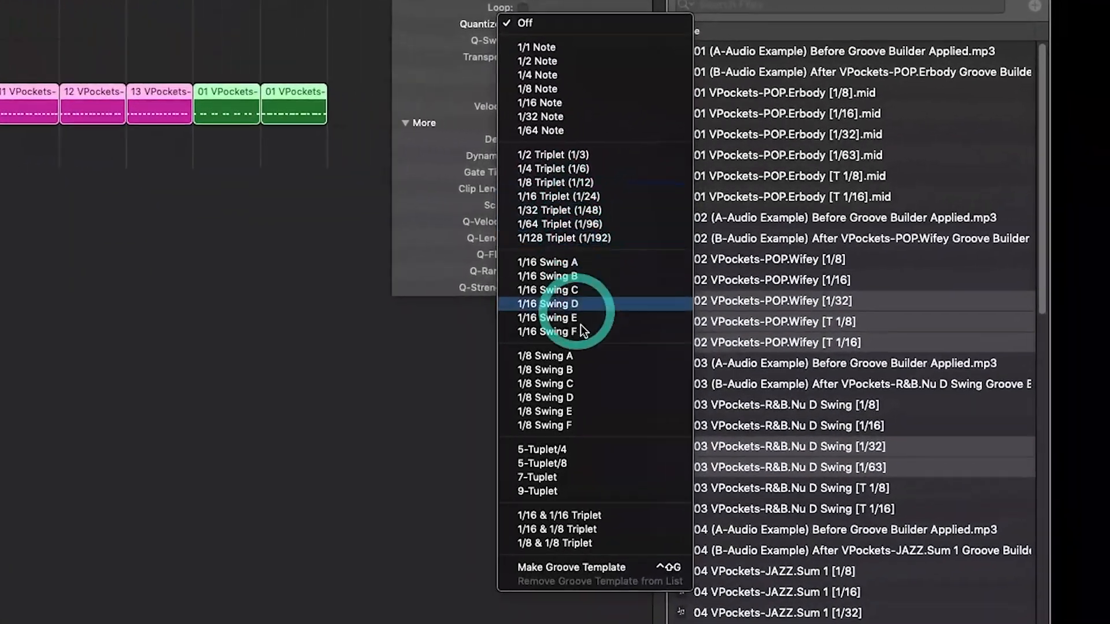
{"action": "mouse_move", "coordinate": [608, 547]}
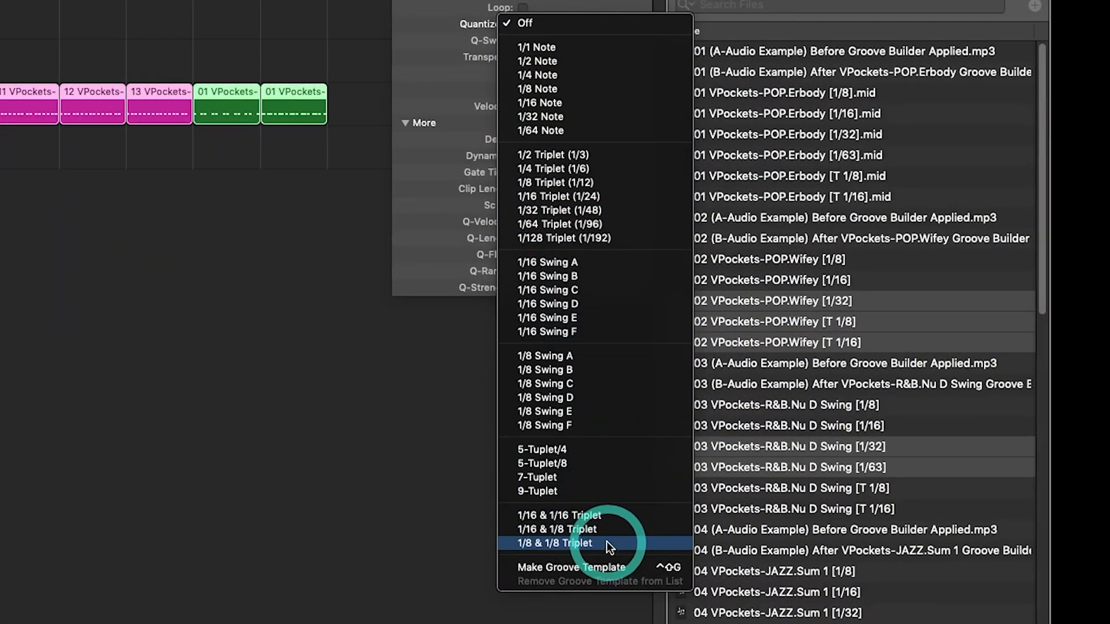
{"action": "mouse_move", "coordinate": [598, 567]}
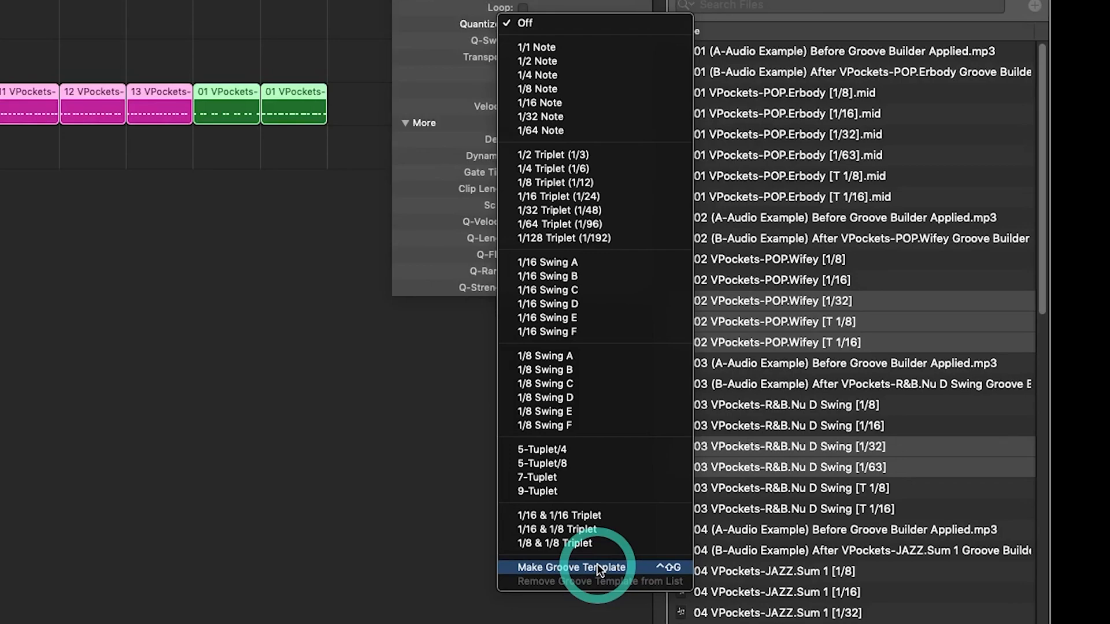
{"action": "left_click", "coordinate": [571, 567]}
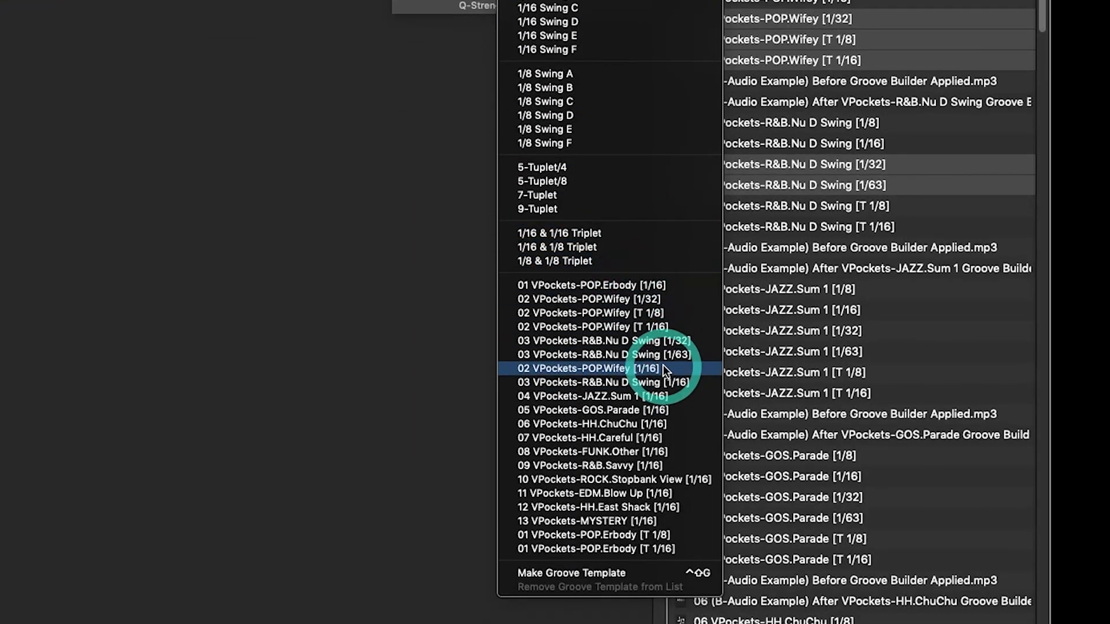
{"action": "mouse_move", "coordinate": [254, 290]}
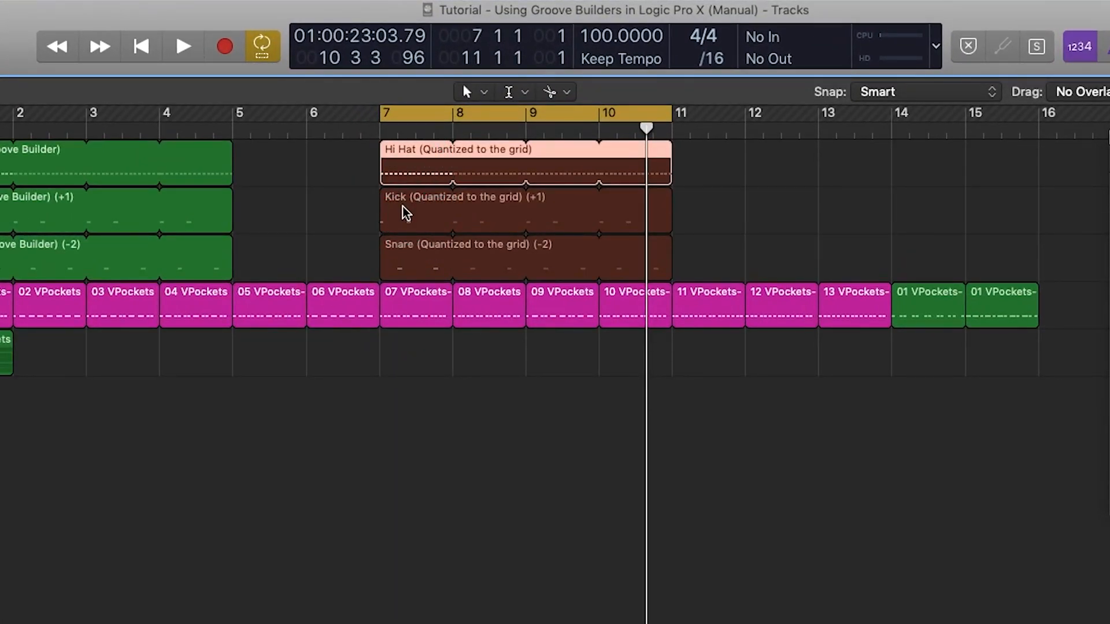
Step: Select the grid-quantized Kick region and open the grid-quantized Hi Hat in the Piano Roll
{"action": "left_click", "coordinate": [405, 213]}
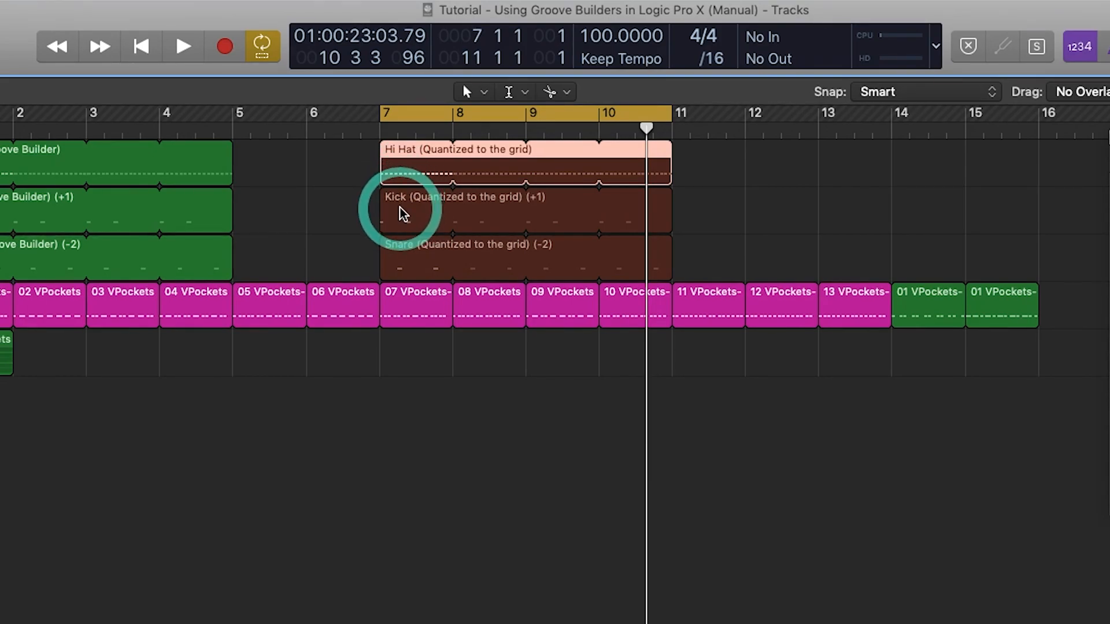
{"action": "mouse_move", "coordinate": [403, 256]}
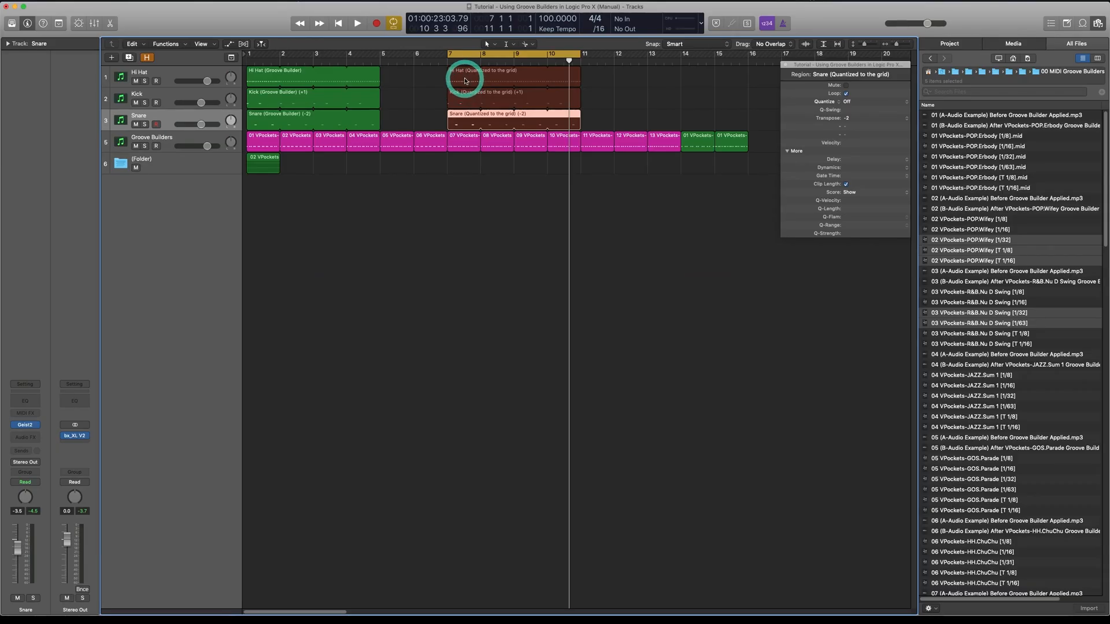
{"action": "double_click", "coordinate": [495, 75]}
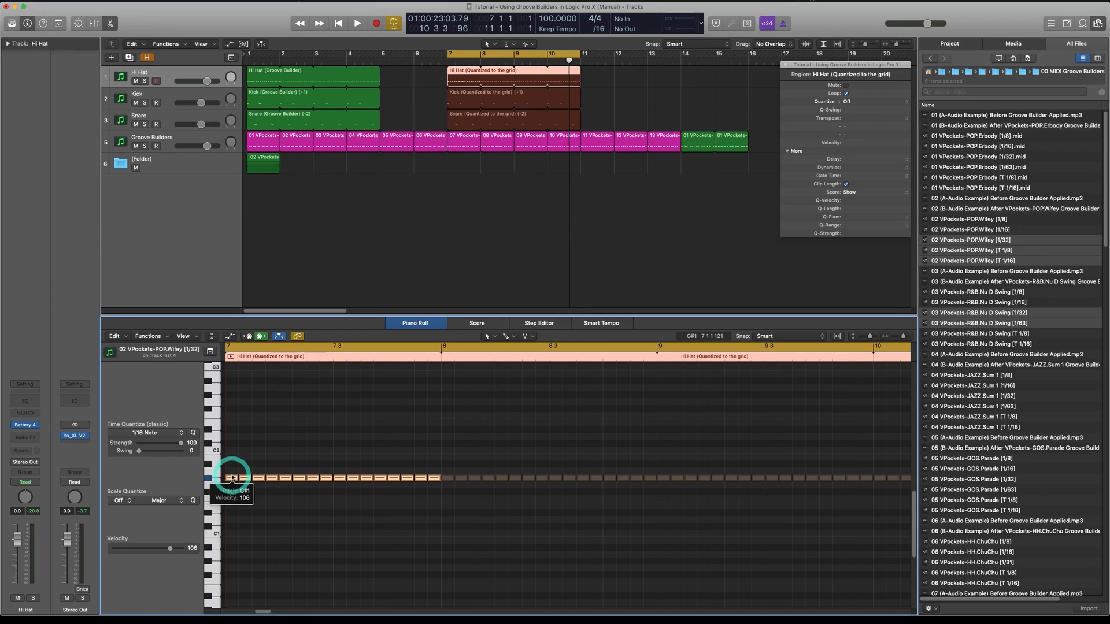
{"action": "mouse_move", "coordinate": [237, 473]}
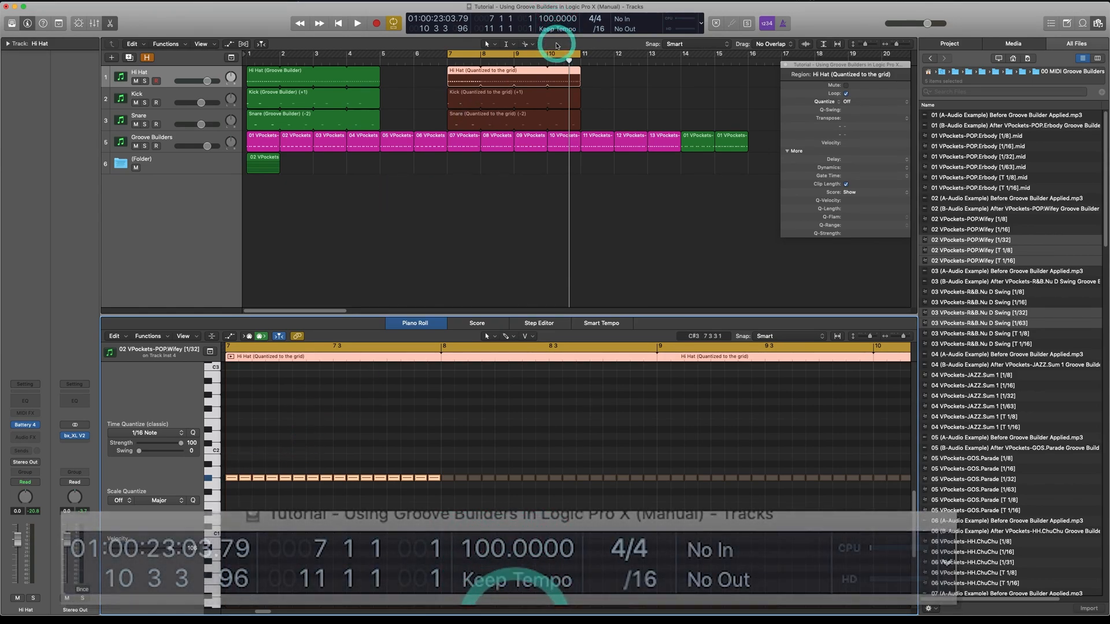
Step: Quantize the Hi Hat Groove Builder region with the 08 VPockets-FUNK.Other groove template
{"action": "left_click", "coordinate": [312, 74]}
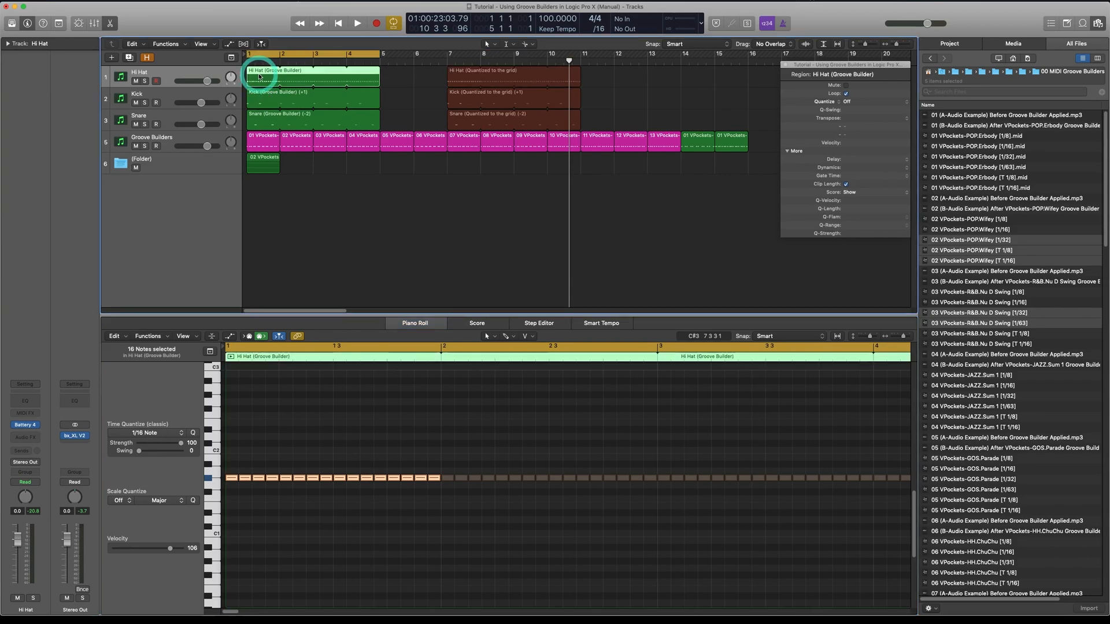
{"action": "mouse_move", "coordinate": [874, 133]}
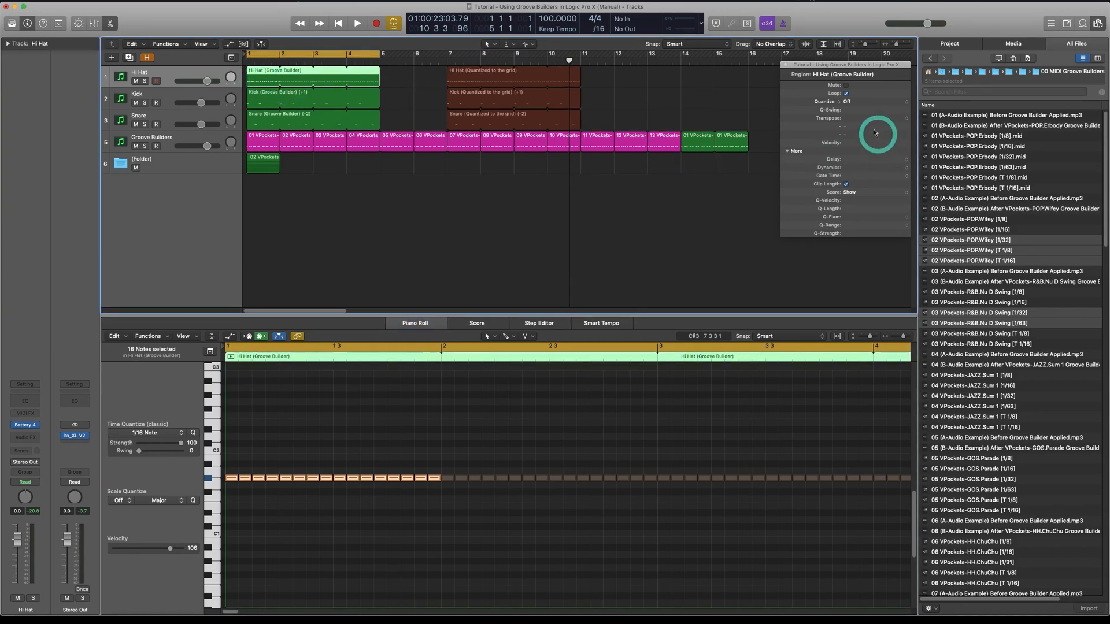
{"action": "left_click", "coordinate": [847, 102]}
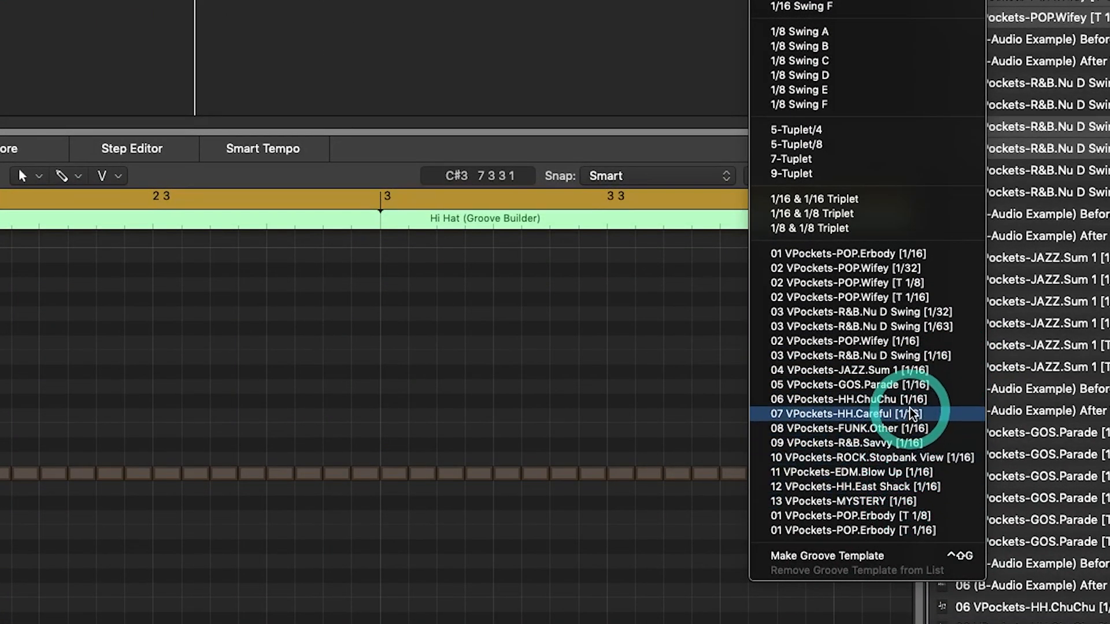
{"action": "left_click", "coordinate": [842, 414]}
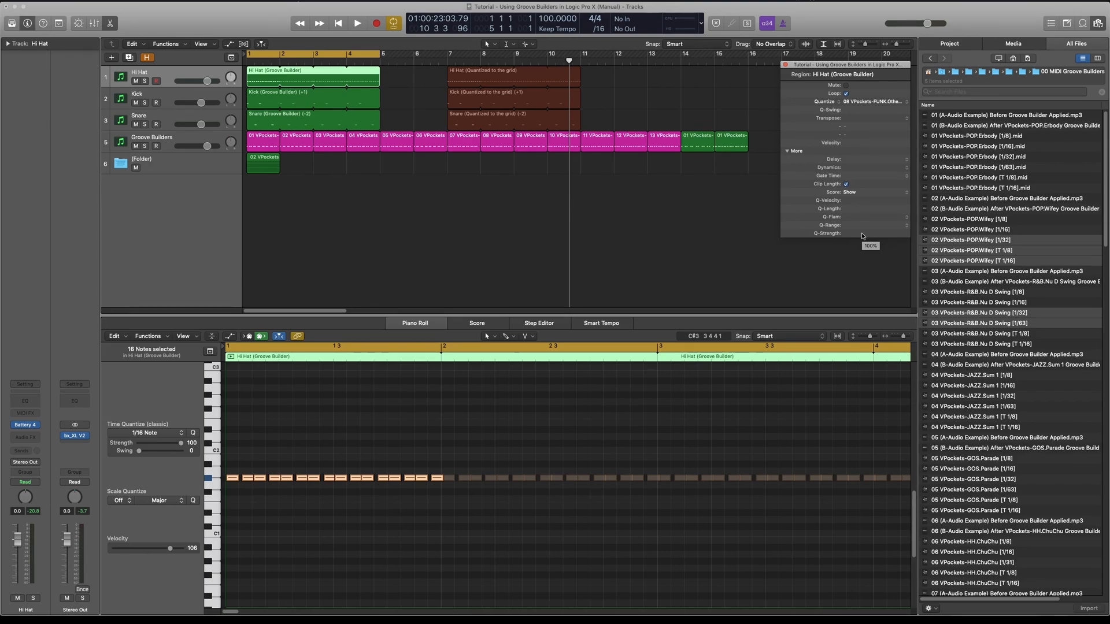
{"action": "mouse_move", "coordinate": [862, 236]}
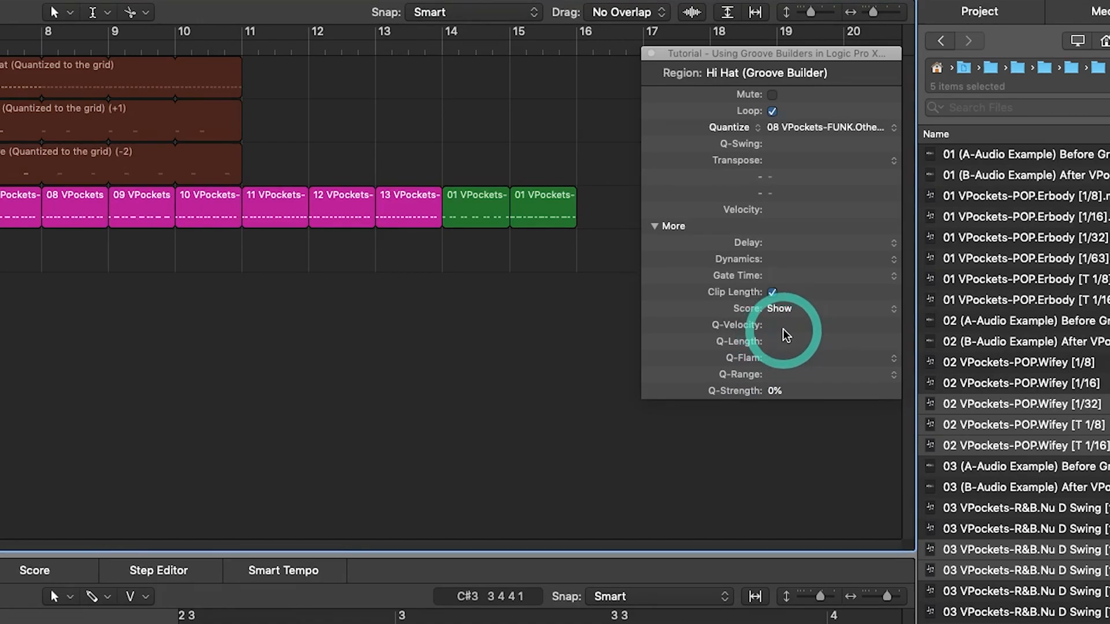
{"action": "mouse_move", "coordinate": [778, 389]}
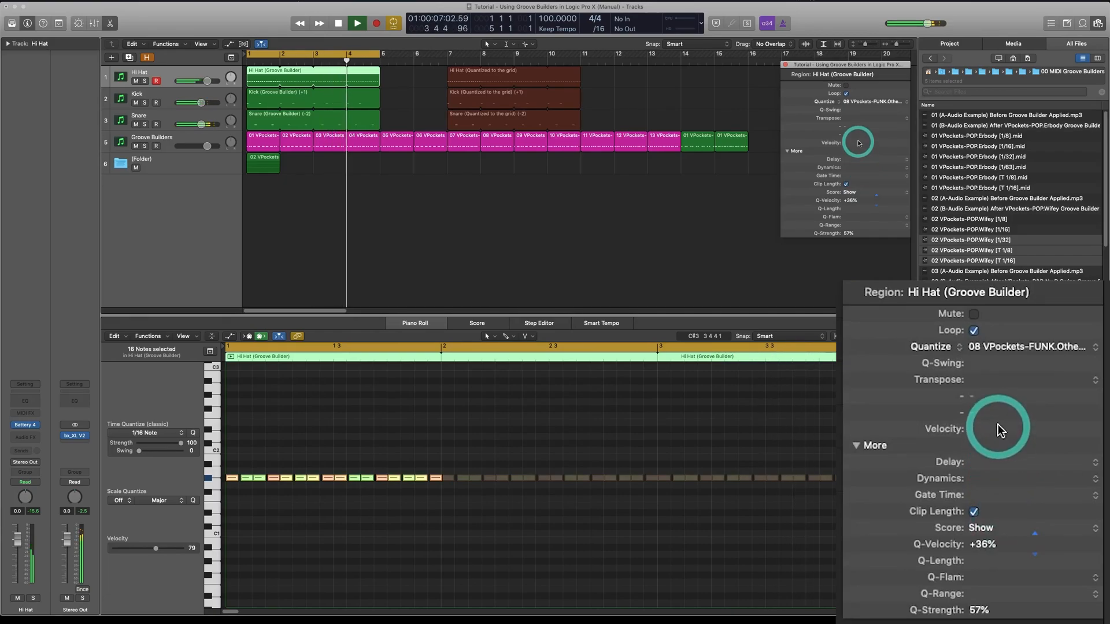
Step: Set Hi Hat Q-Strength 57% and Q-Velocity +38%, looping two bars against the grid version
{"action": "left_click", "coordinate": [356, 23]}
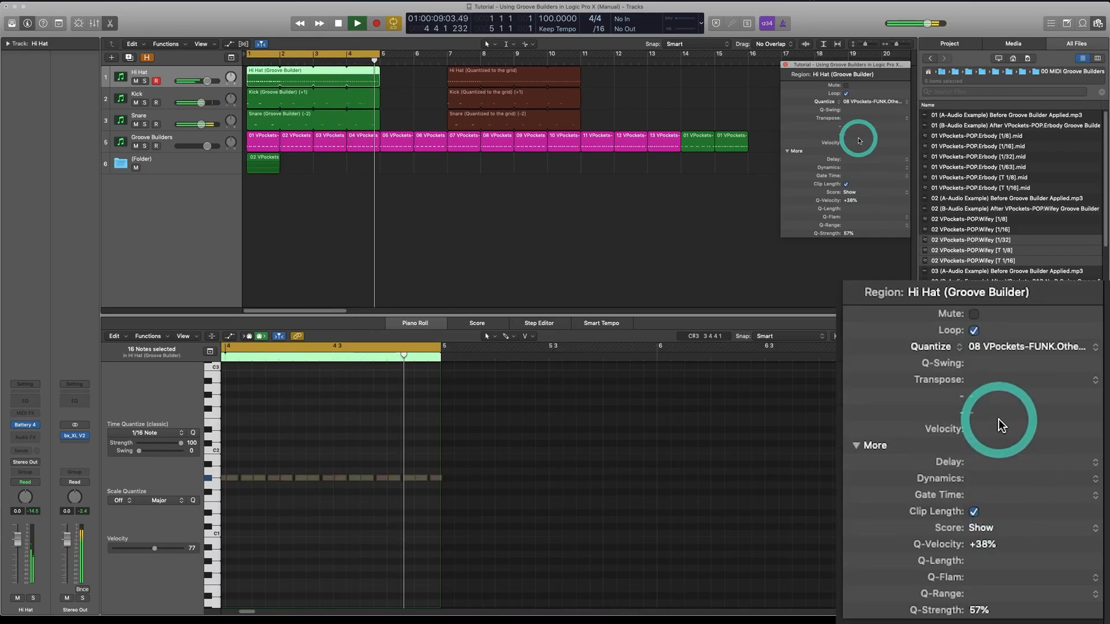
{"action": "left_click", "coordinate": [356, 22]}
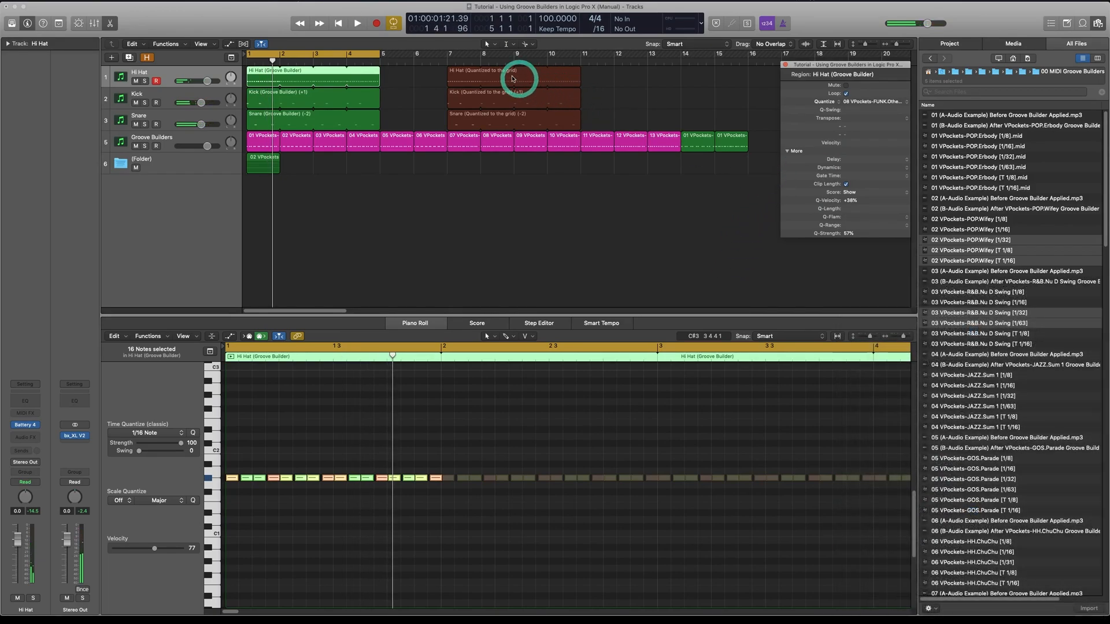
{"action": "left_click", "coordinate": [357, 22]}
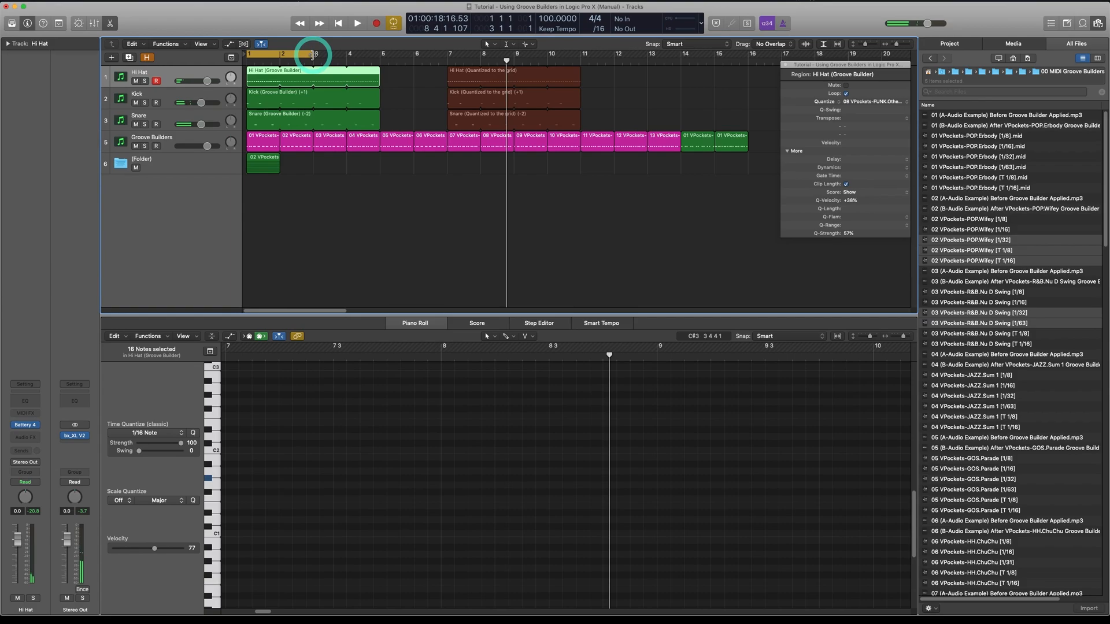
{"action": "left_click", "coordinate": [356, 23]}
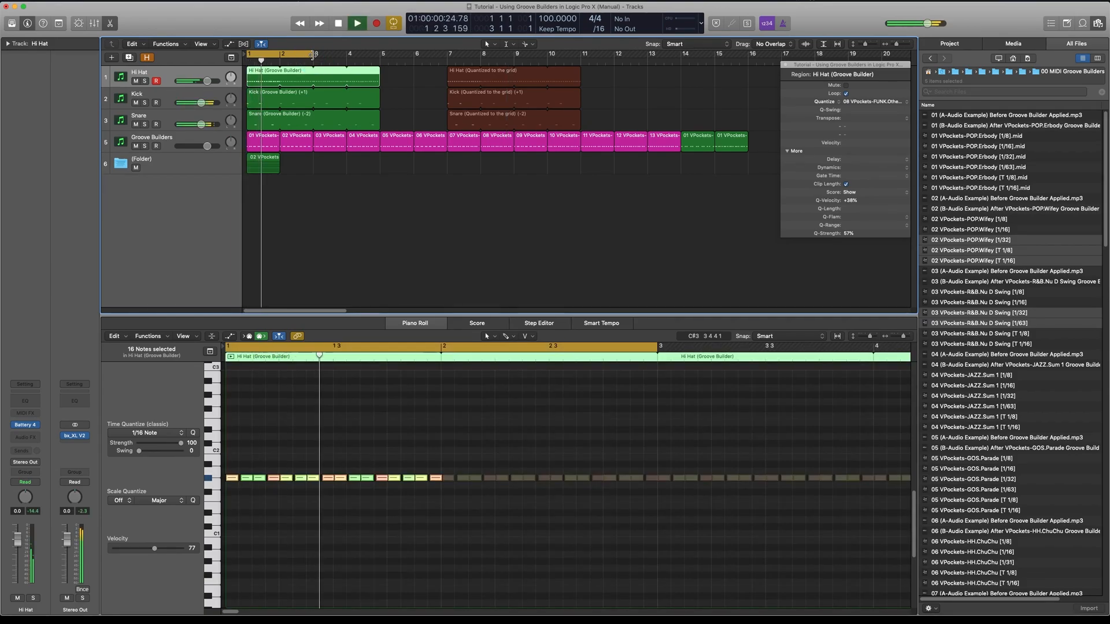
{"action": "left_click", "coordinate": [356, 23]}
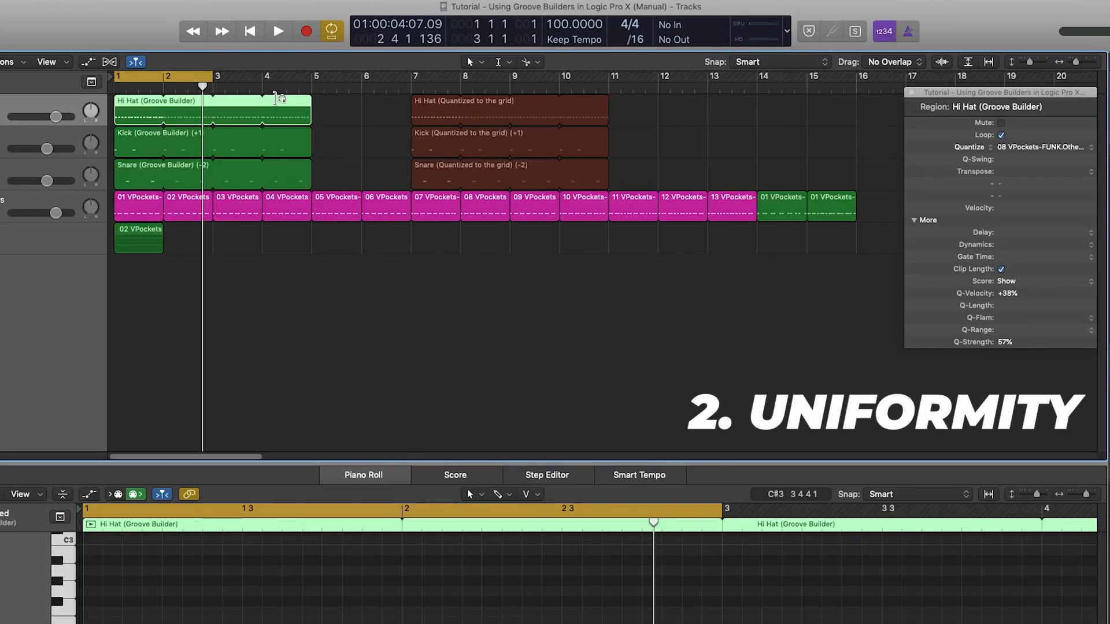
{"action": "mouse_move", "coordinate": [338, 185]}
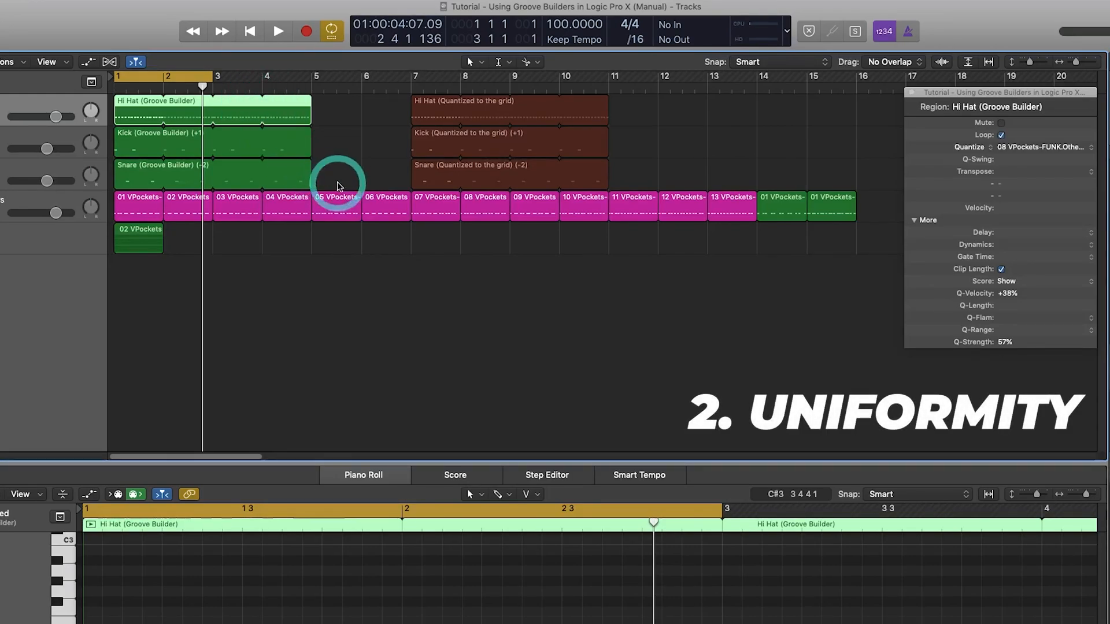
{"action": "mouse_move", "coordinate": [1005, 342]}
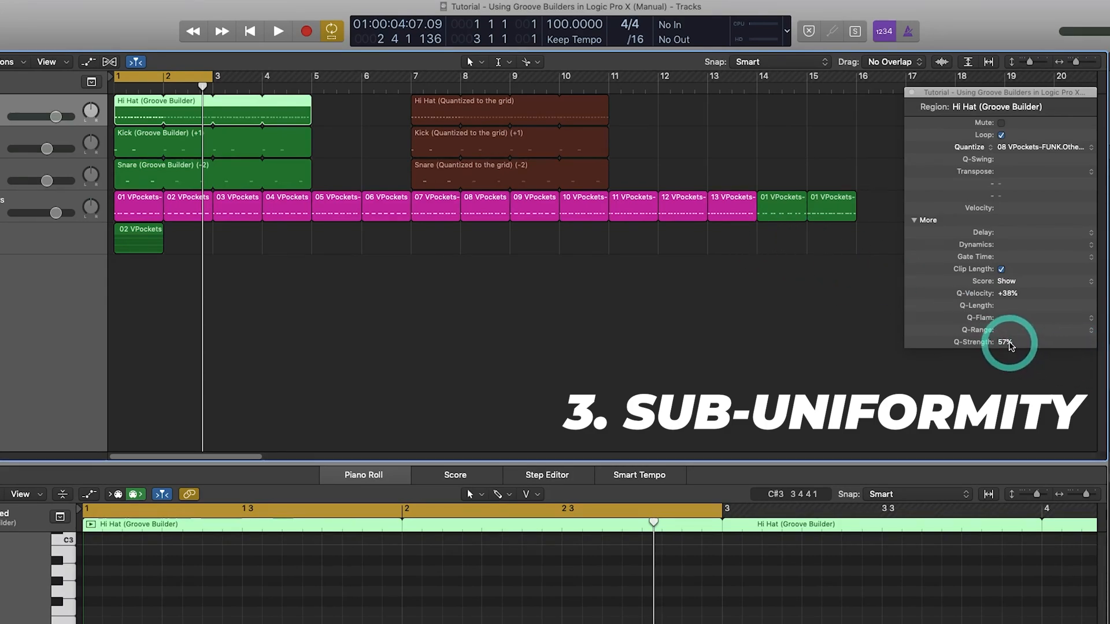
{"action": "mouse_move", "coordinate": [1006, 341]}
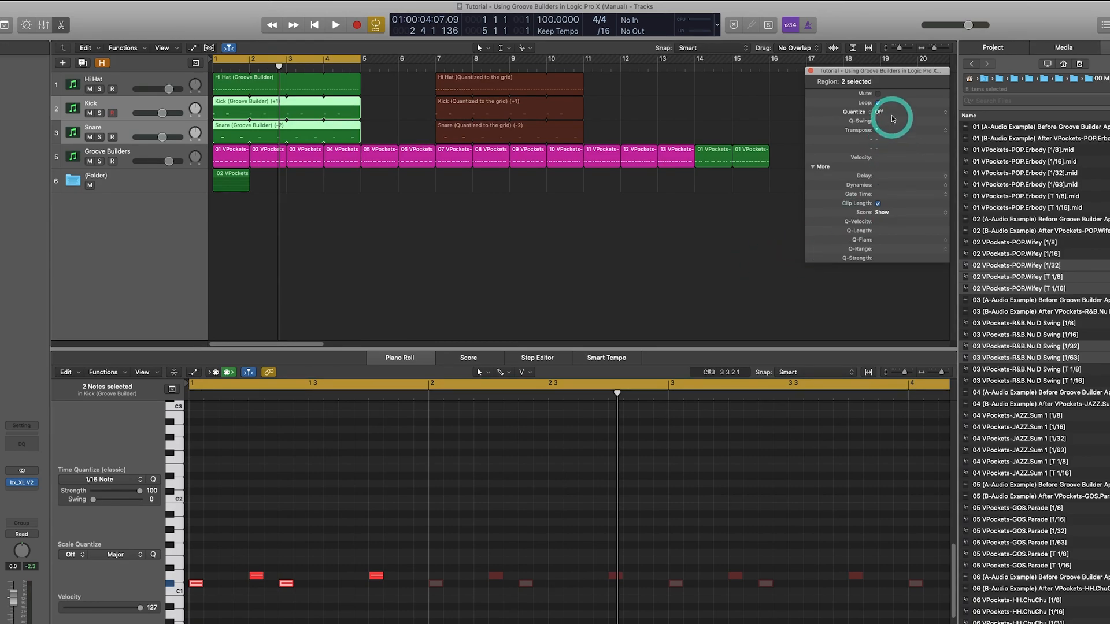
Step: Apply the 03 VPockets-R&B.Nu D Swing groove to the selected Kick and Snare regions
{"action": "left_click", "coordinate": [892, 118]}
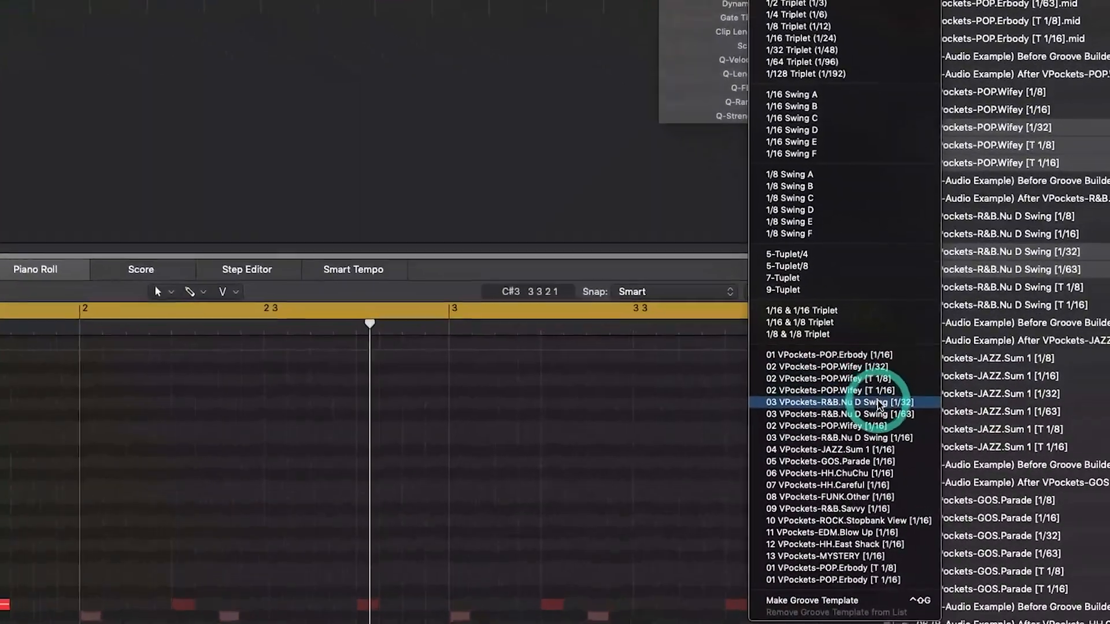
{"action": "left_click", "coordinate": [842, 403]}
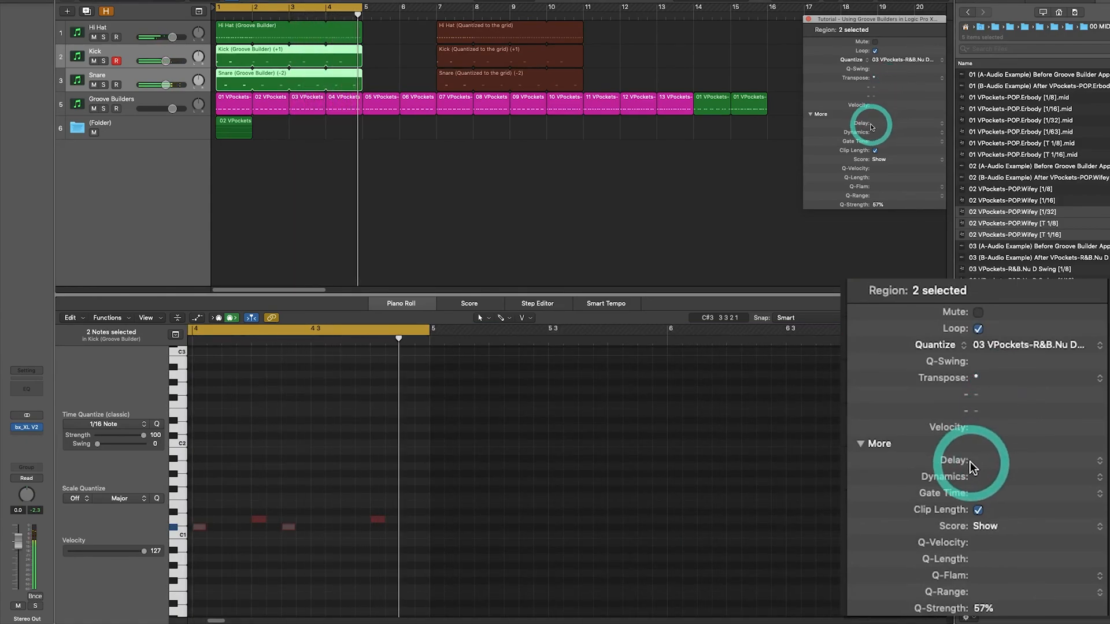
{"action": "mouse_move", "coordinate": [968, 481]}
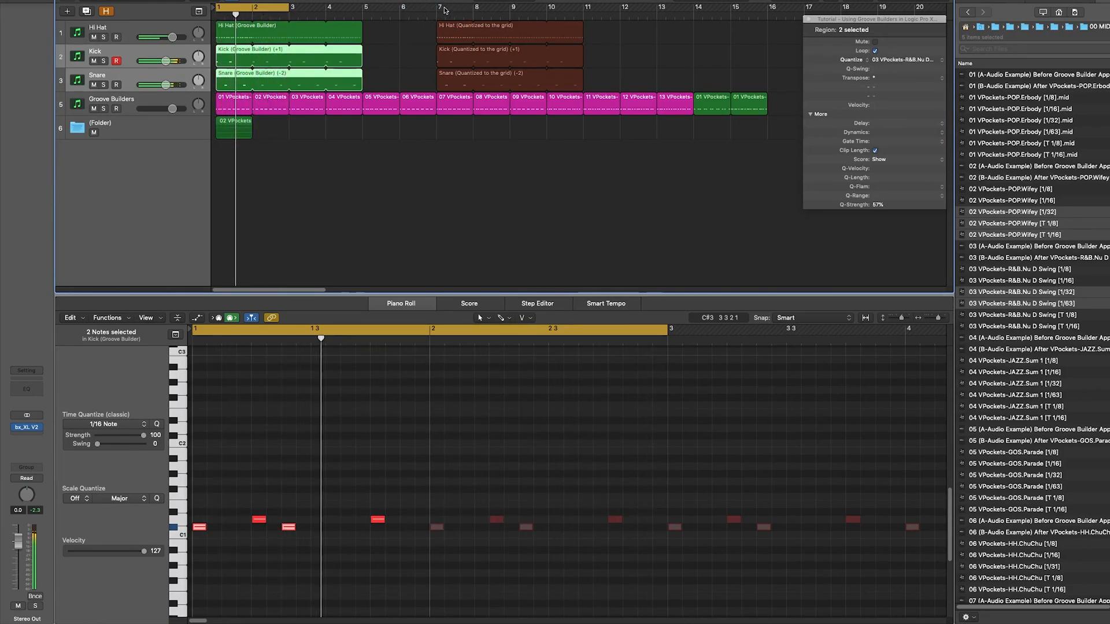
{"action": "left_click", "coordinate": [439, 11]}
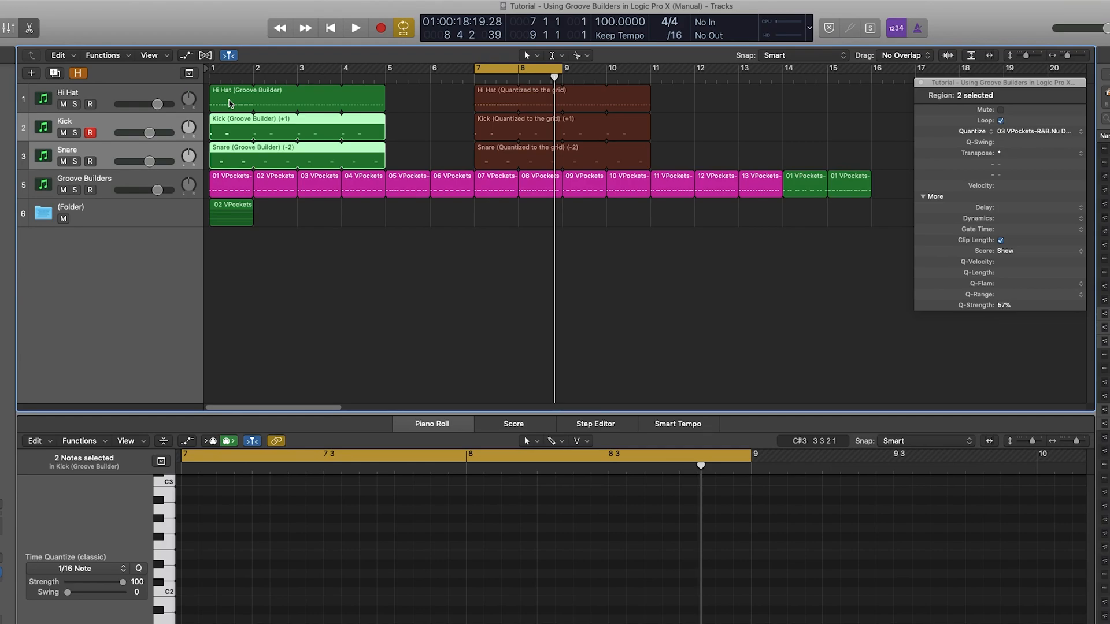
Step: Select the Hi Hat Groove Builder region, cancel the split dialog, and open its shortcut menu
{"action": "left_click", "coordinate": [241, 99]}
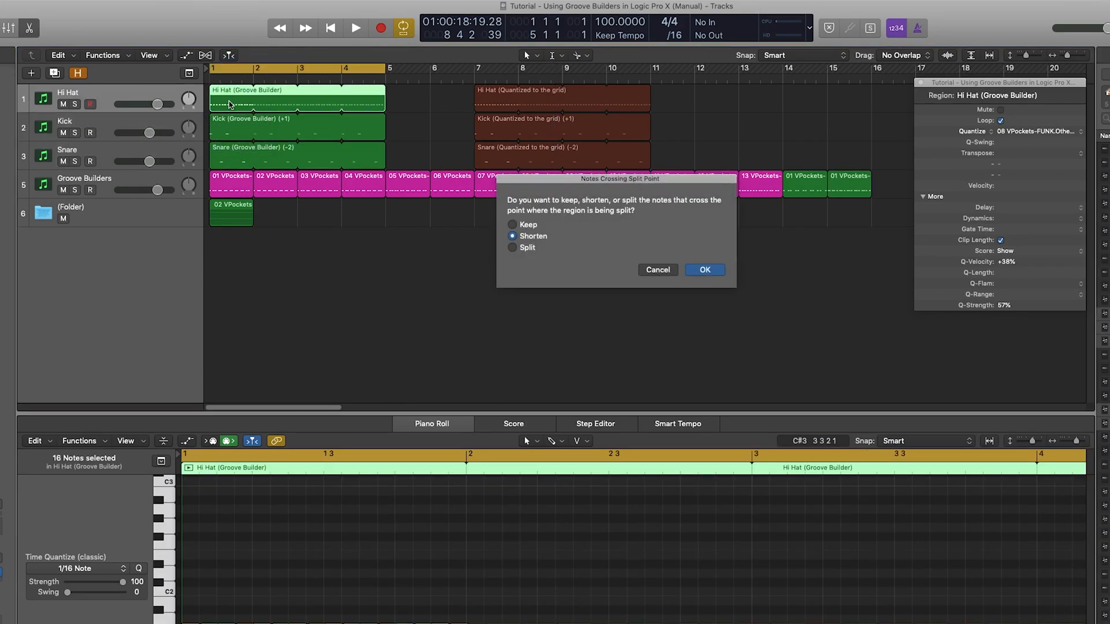
{"action": "left_click", "coordinate": [704, 270]}
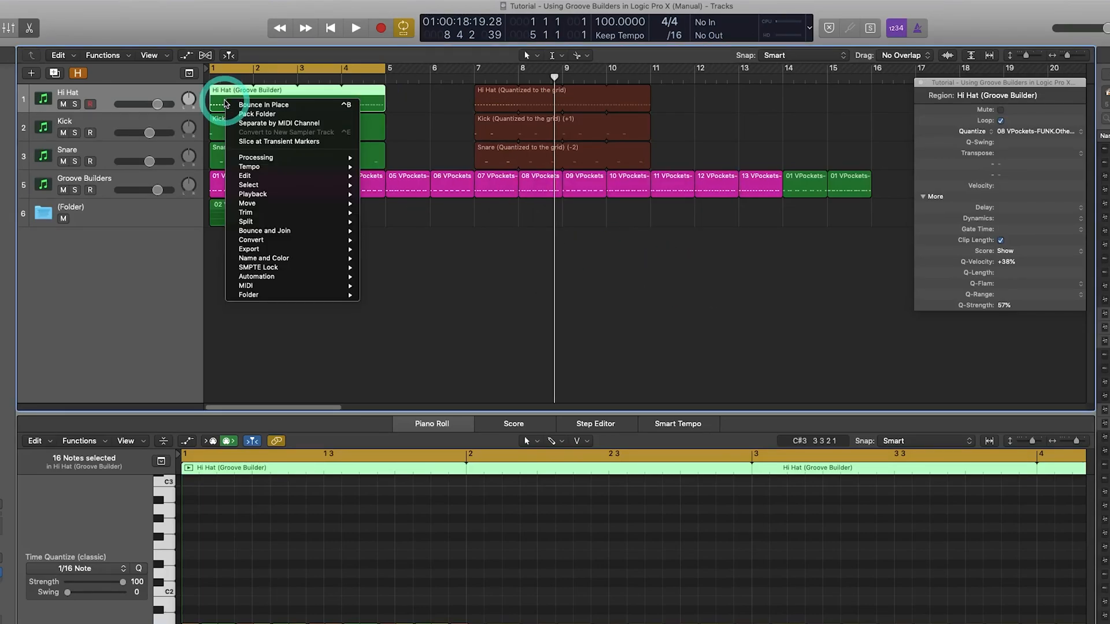
{"action": "left_click", "coordinate": [264, 104]}
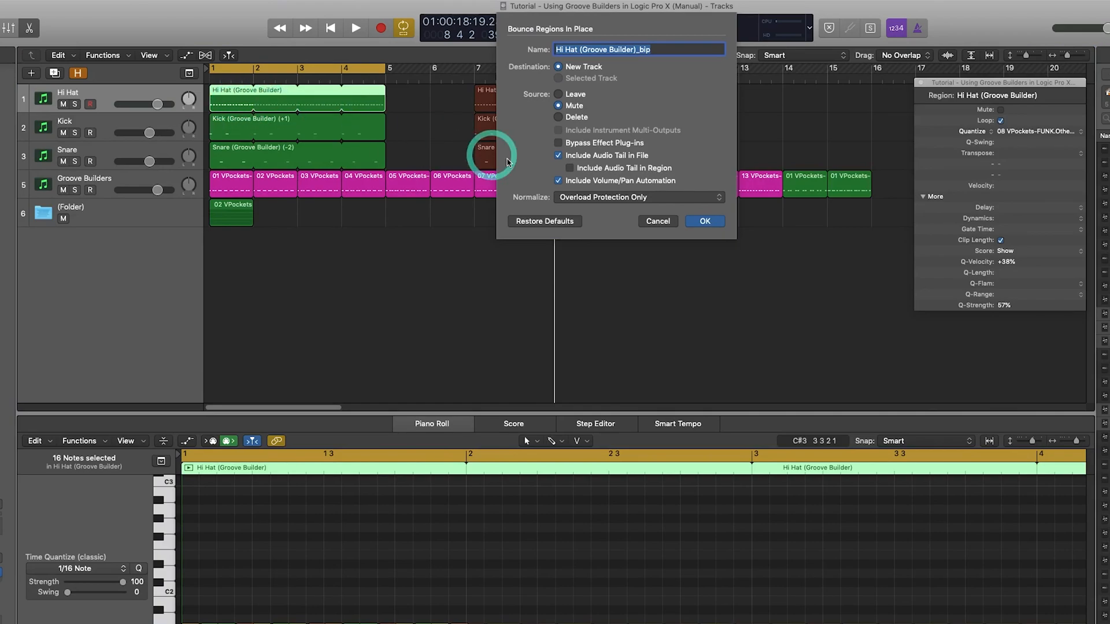
Step: Bounce the Hi Hat to a new track, enable Flex, and quantize to 04 VPockets-JAZZ.Sum 1
{"action": "left_click", "coordinate": [704, 221]}
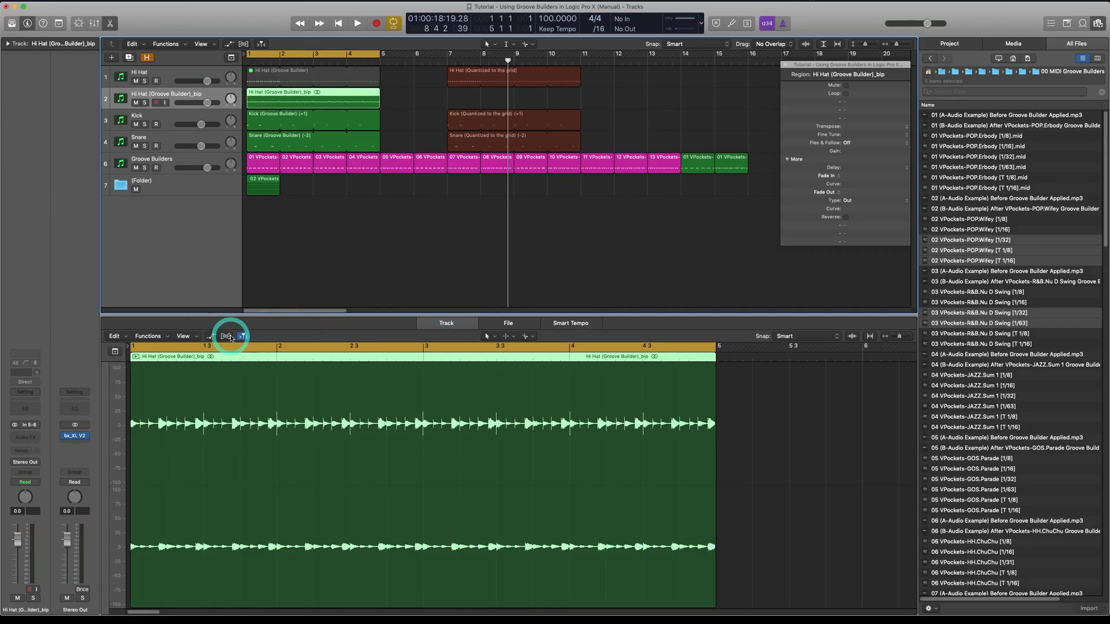
{"action": "left_click", "coordinate": [225, 335]}
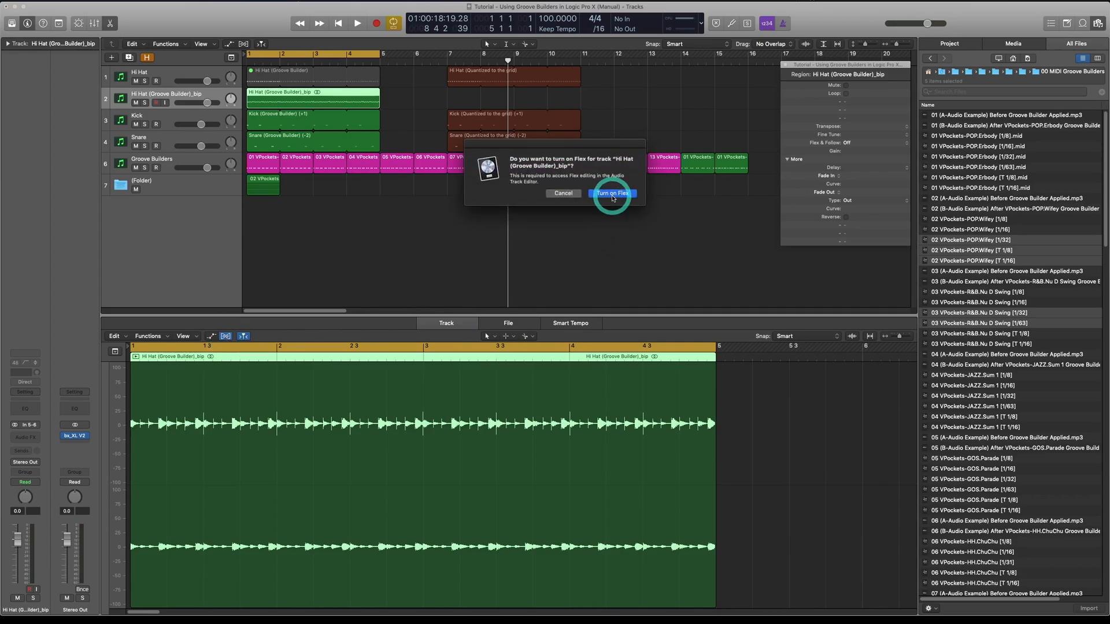
{"action": "left_click", "coordinate": [611, 193]}
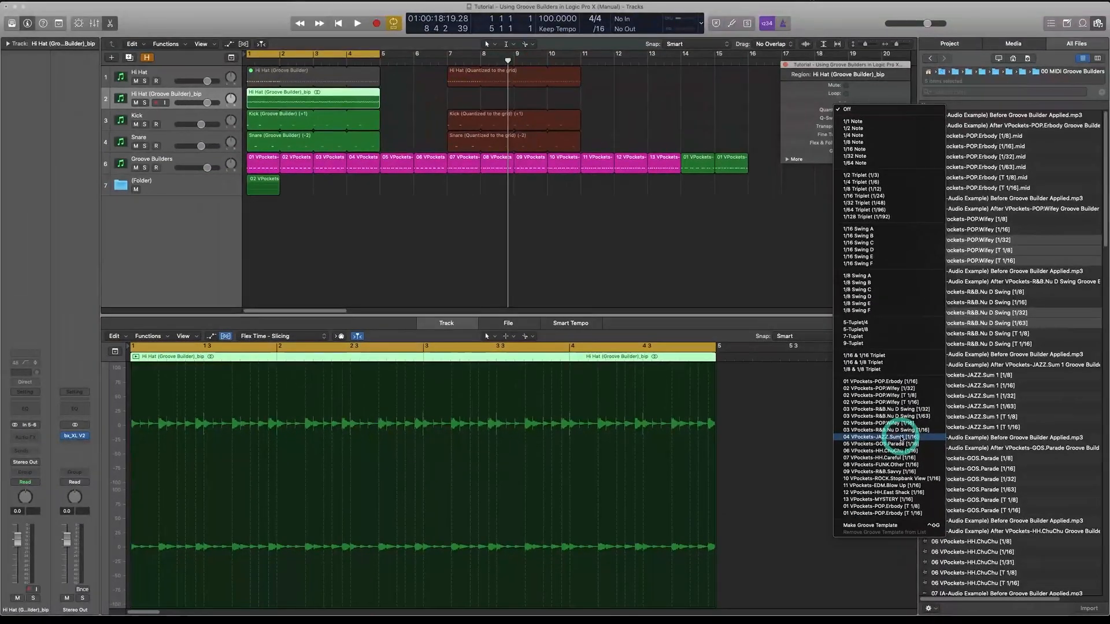
{"action": "left_click", "coordinate": [881, 437]}
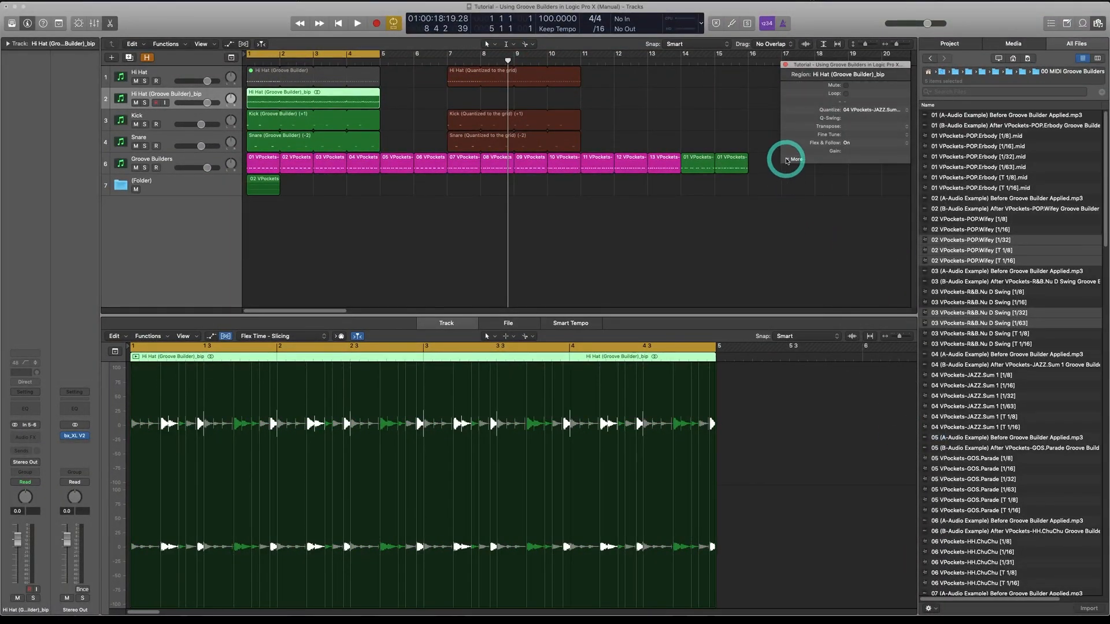
{"action": "left_click", "coordinate": [790, 158]}
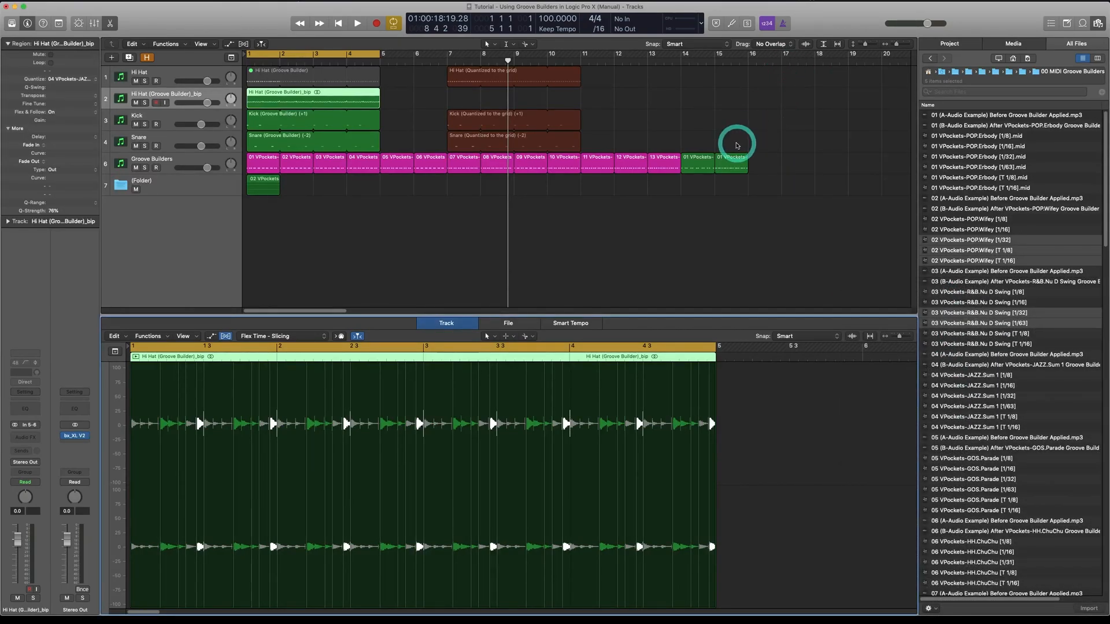
{"action": "mouse_move", "coordinate": [674, 212]}
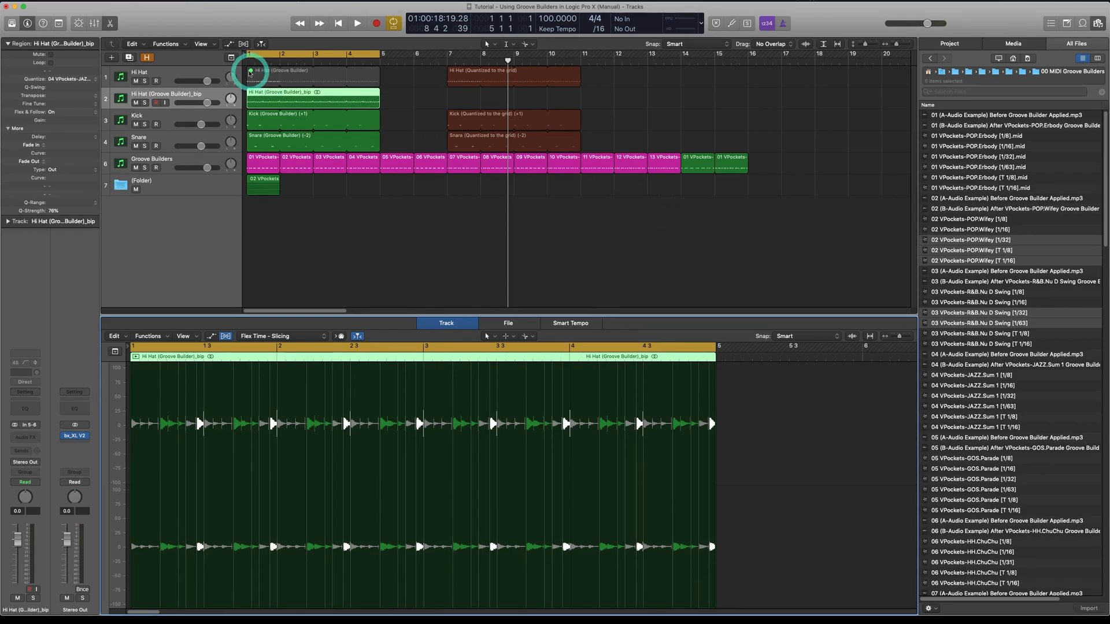
Step: Show hidden tracks to reveal the Sample track holding the melodic brass loop
{"action": "left_click", "coordinate": [146, 57]}
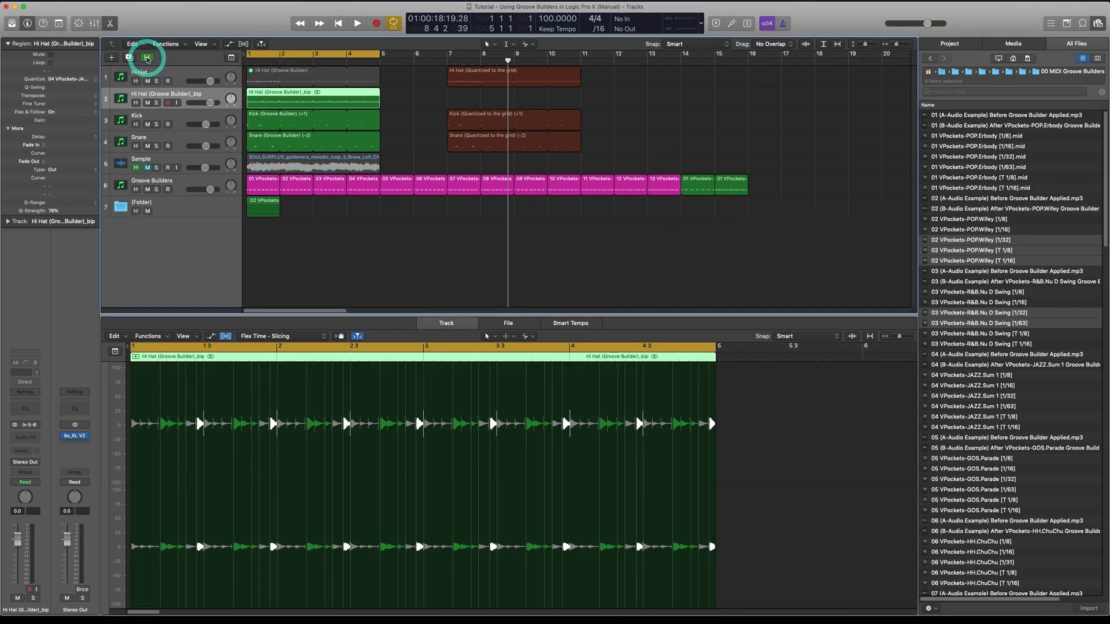
{"action": "mouse_move", "coordinate": [215, 99]}
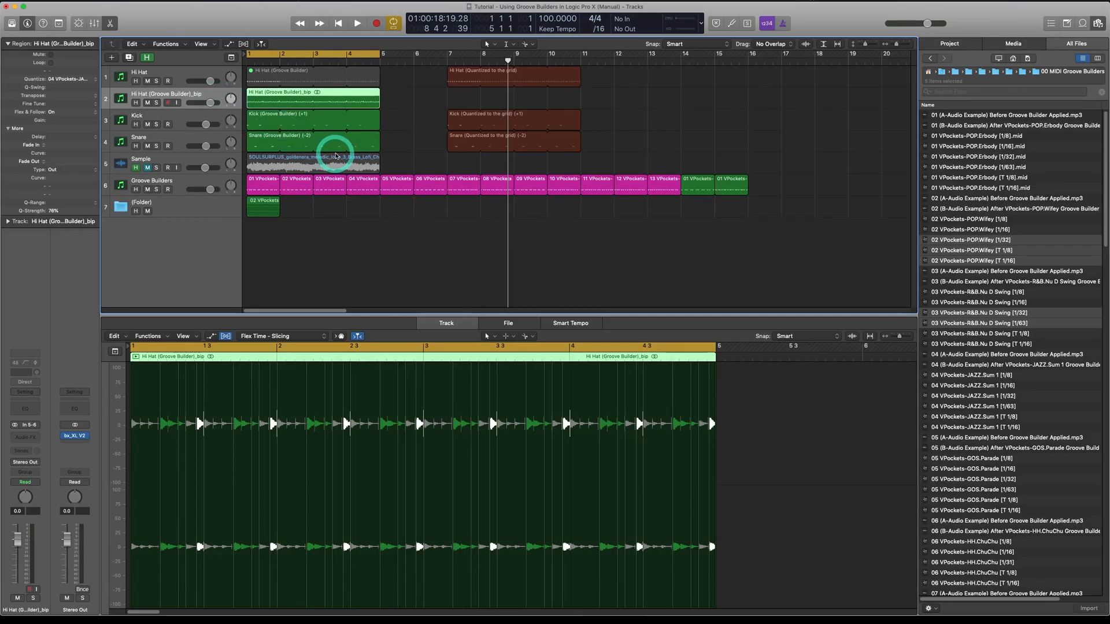
{"action": "mouse_move", "coordinate": [310, 157]}
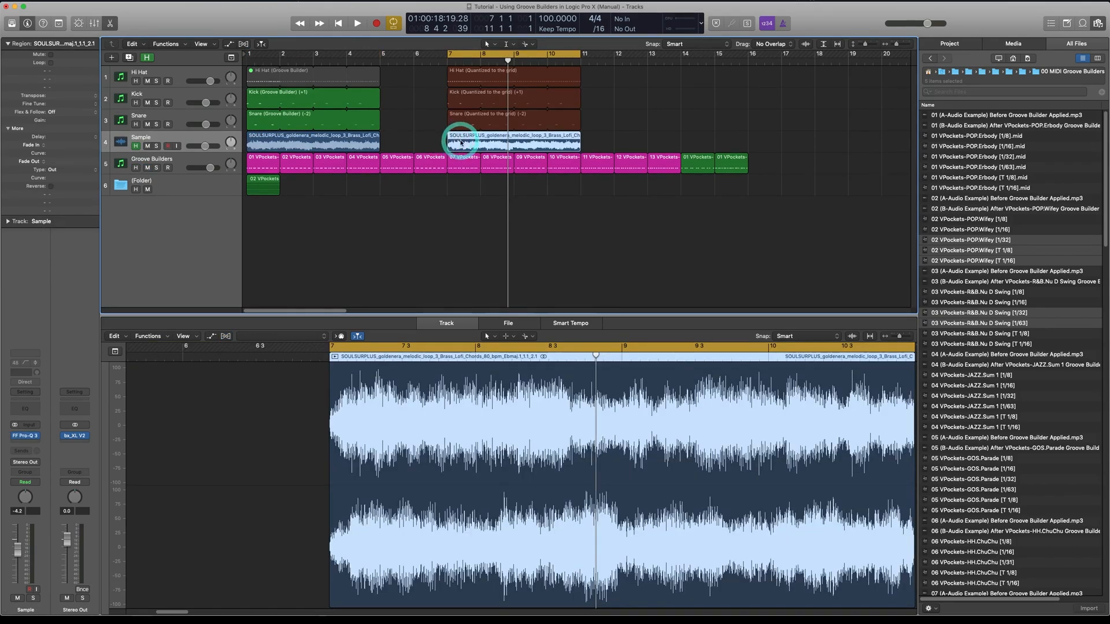
{"action": "left_click", "coordinate": [357, 22]}
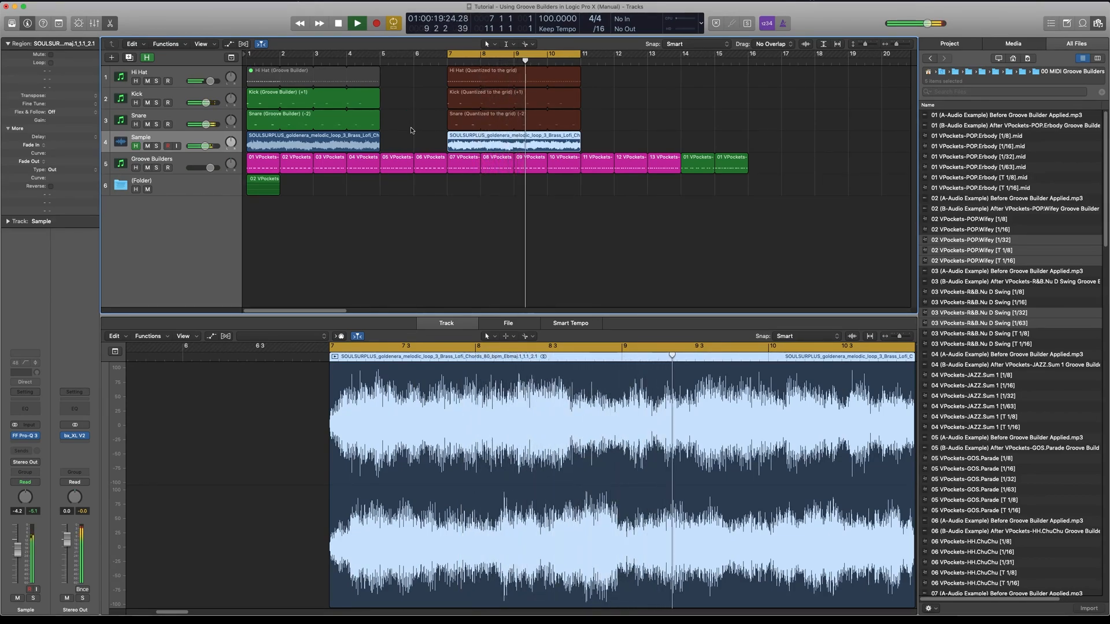
{"action": "left_click", "coordinate": [357, 22]}
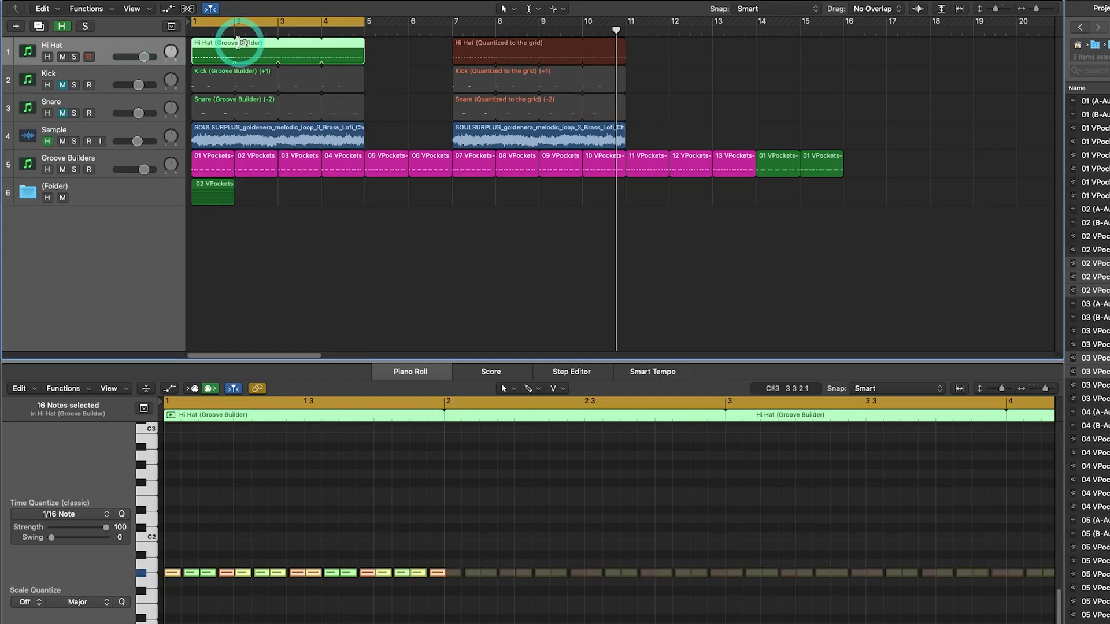
{"action": "mouse_move", "coordinate": [577, 147]}
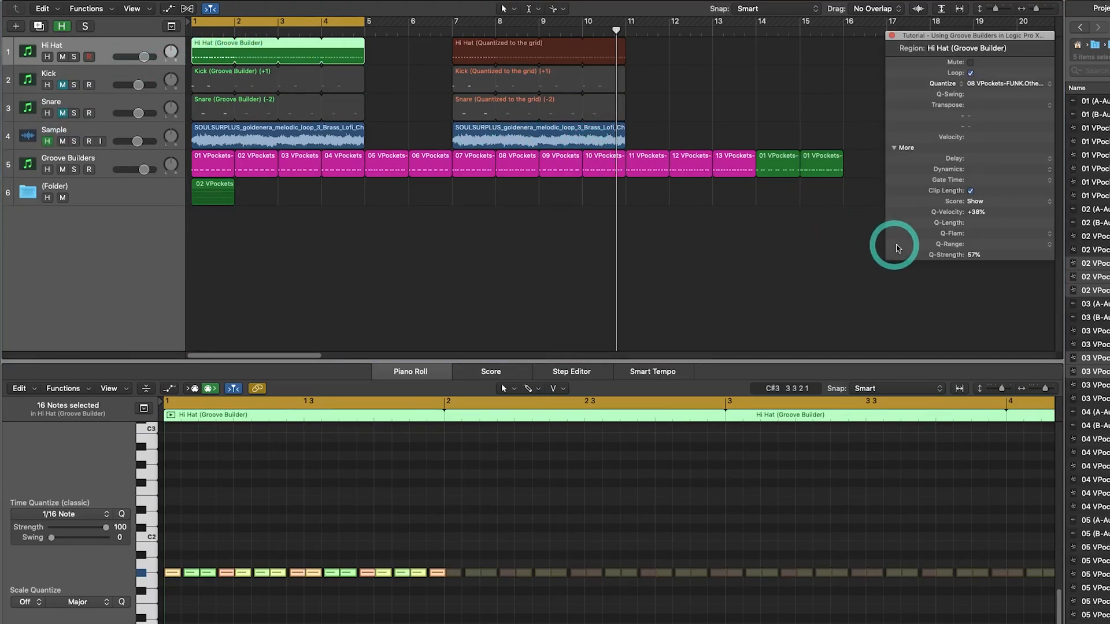
{"action": "mouse_move", "coordinate": [978, 212]}
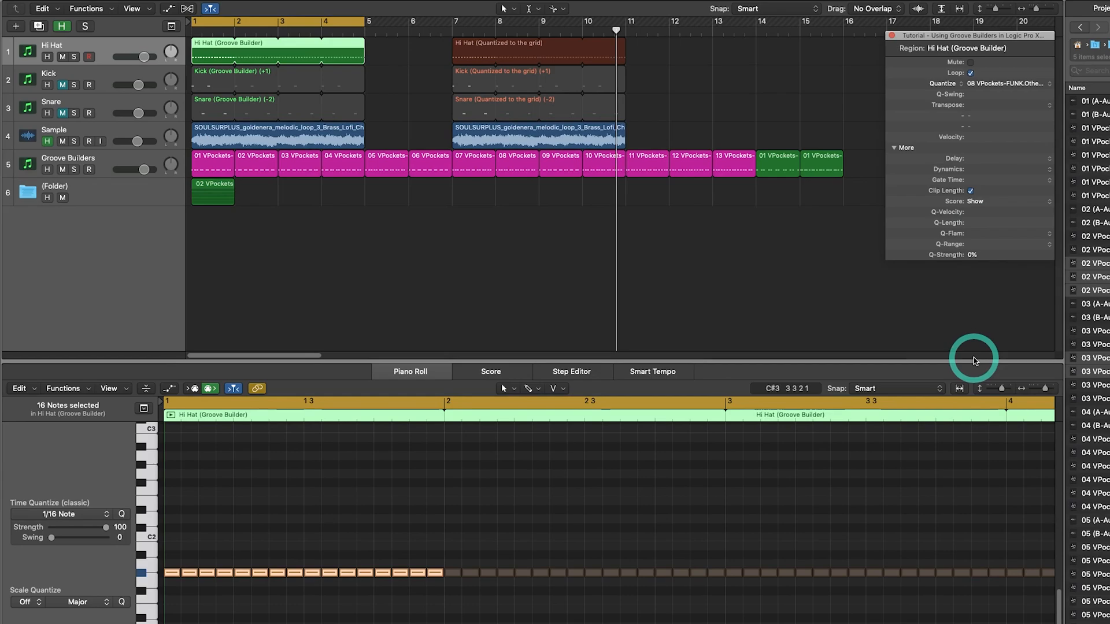
{"action": "mouse_move", "coordinate": [983, 245]}
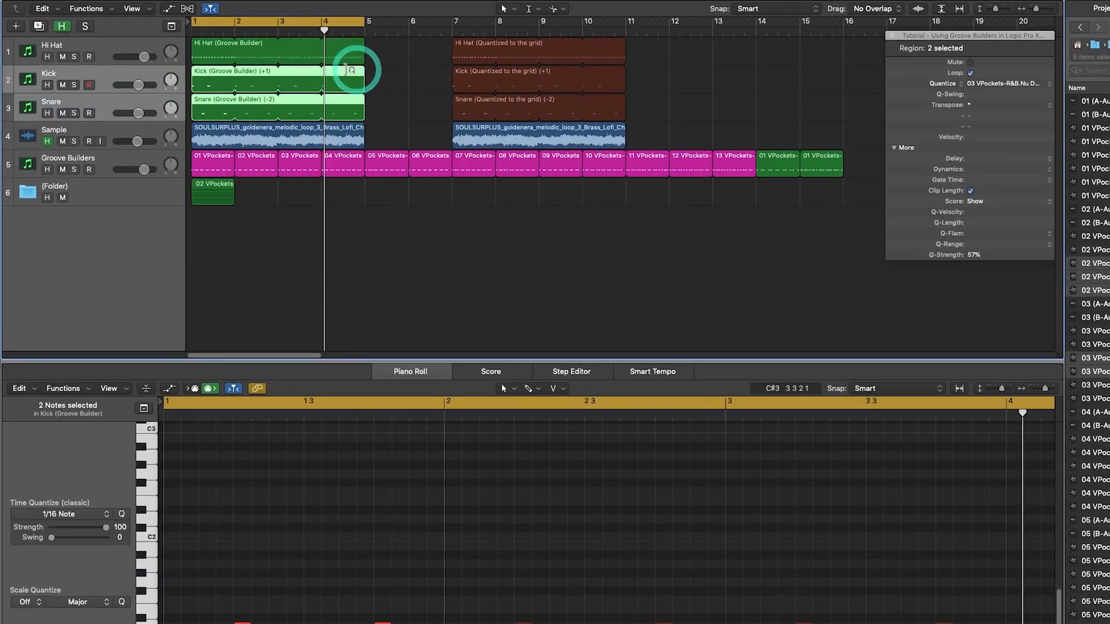
Step: Select the kick and snare regions and set the loop range to bars 1–3
{"action": "left_click", "coordinate": [276, 50]}
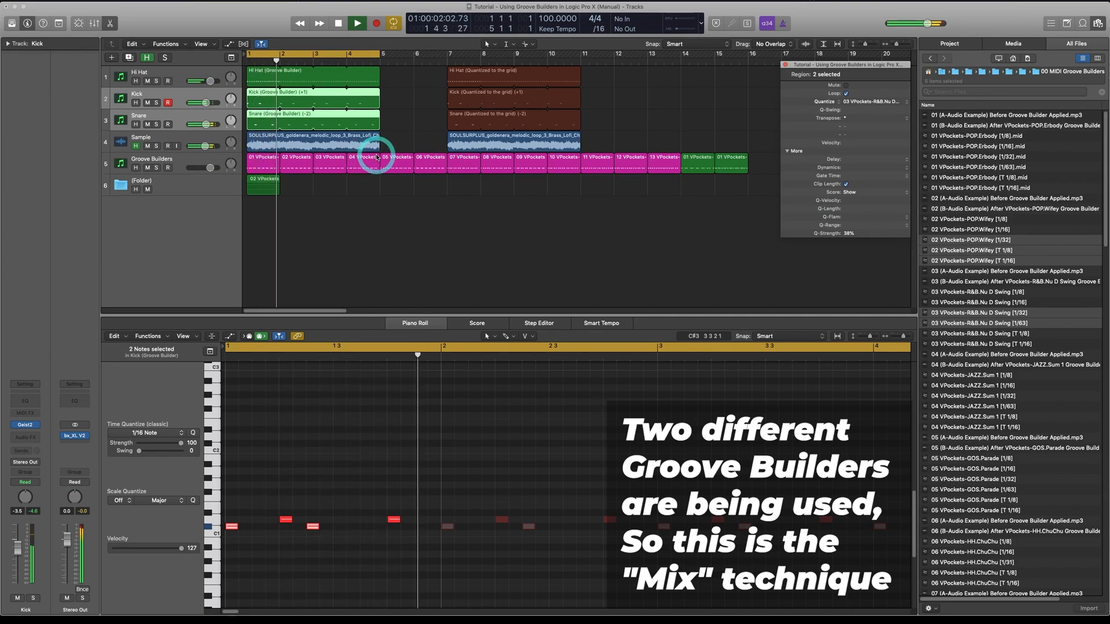
{"action": "left_click", "coordinate": [356, 23]}
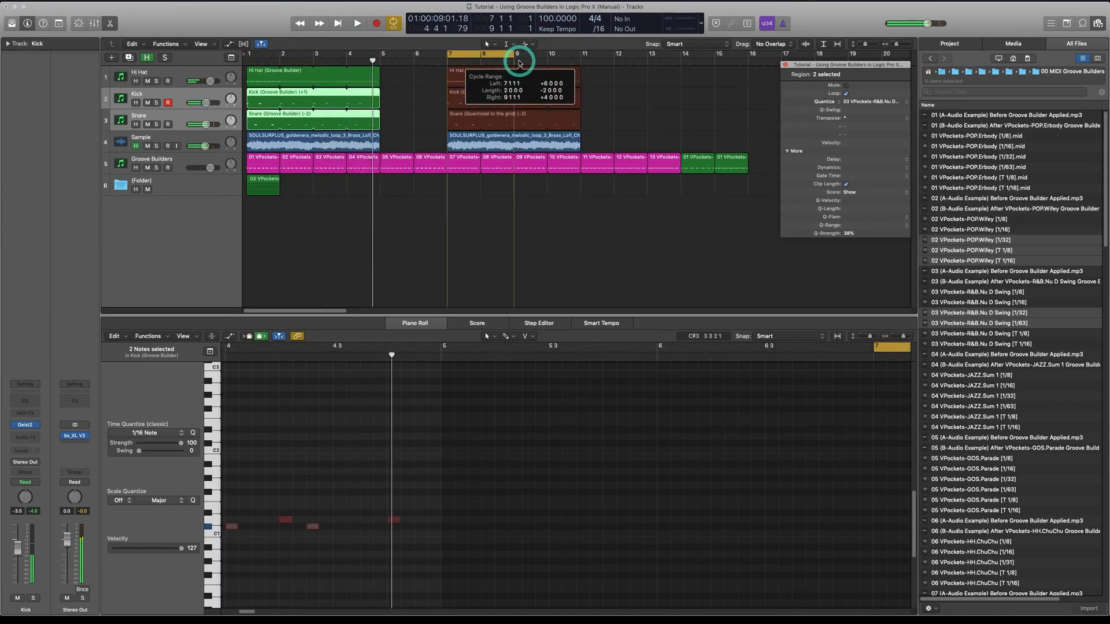
{"action": "left_click", "coordinate": [357, 23]}
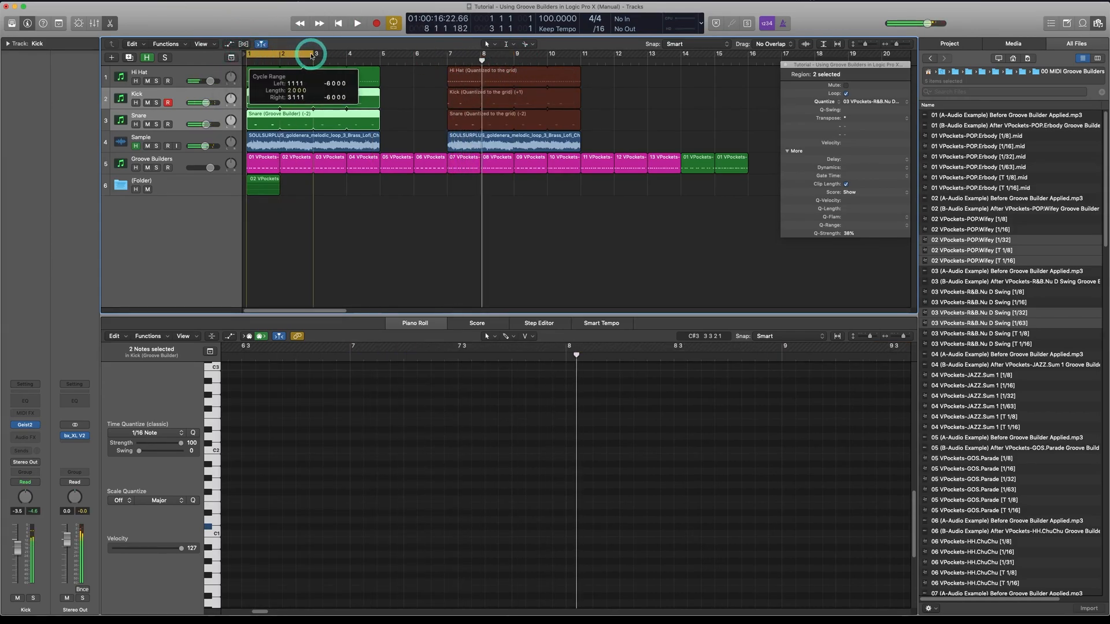
{"action": "left_click", "coordinate": [357, 23]}
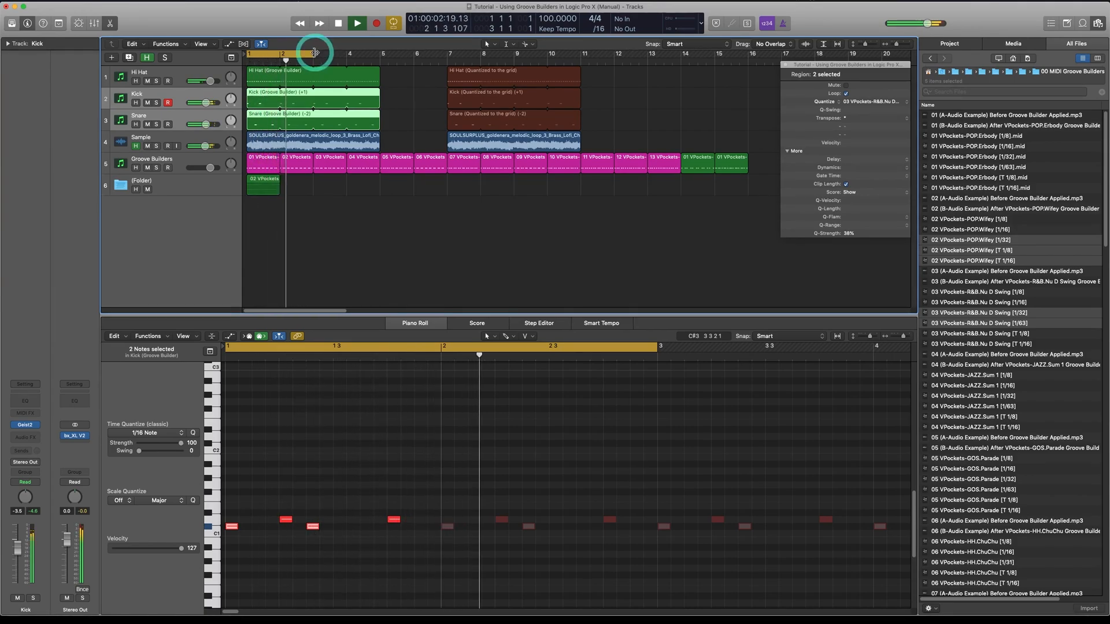
{"action": "left_click", "coordinate": [308, 53]}
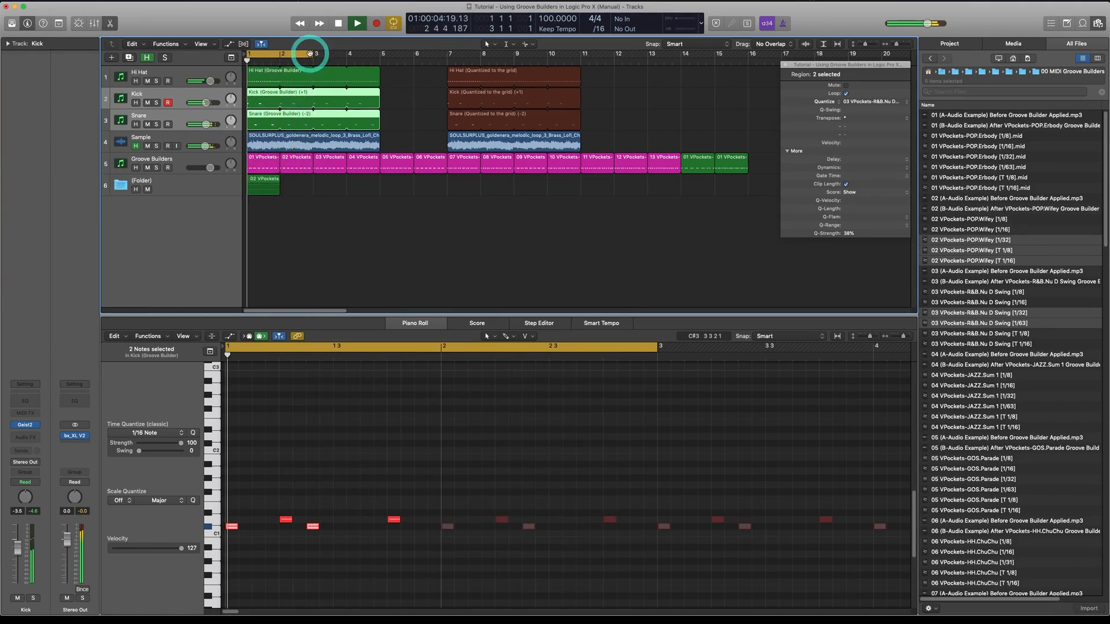
{"action": "left_click", "coordinate": [312, 76]}
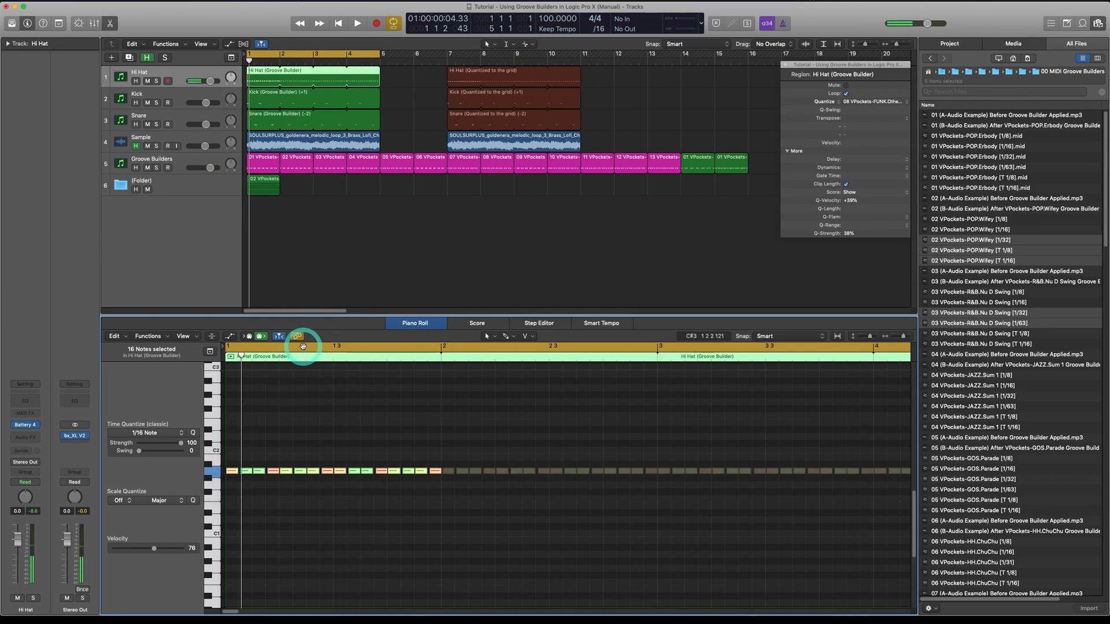
Step: Raise the Hi Hat region's Q-Velocity from +39% through +61% to +78%
{"action": "left_click", "coordinate": [356, 23]}
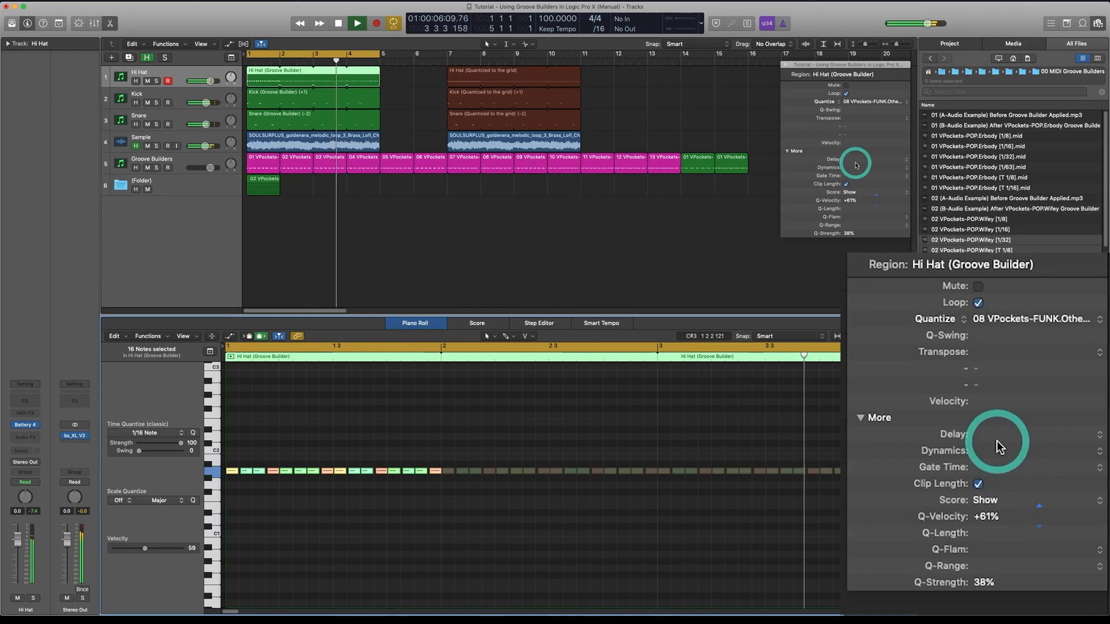
{"action": "left_click", "coordinate": [357, 23]}
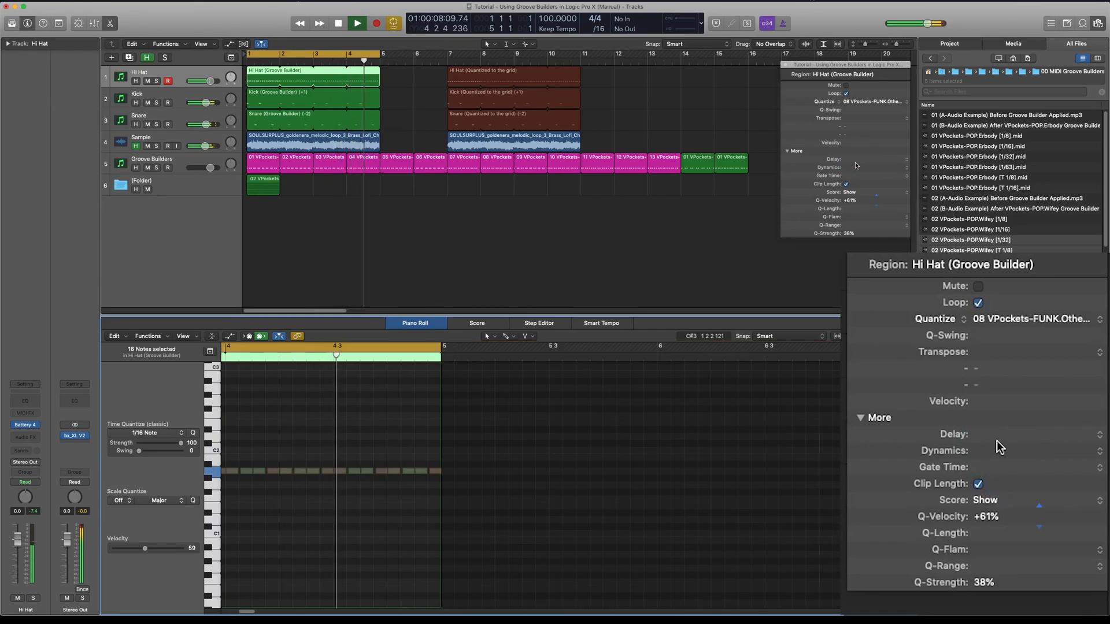
{"action": "left_click", "coordinate": [357, 22]}
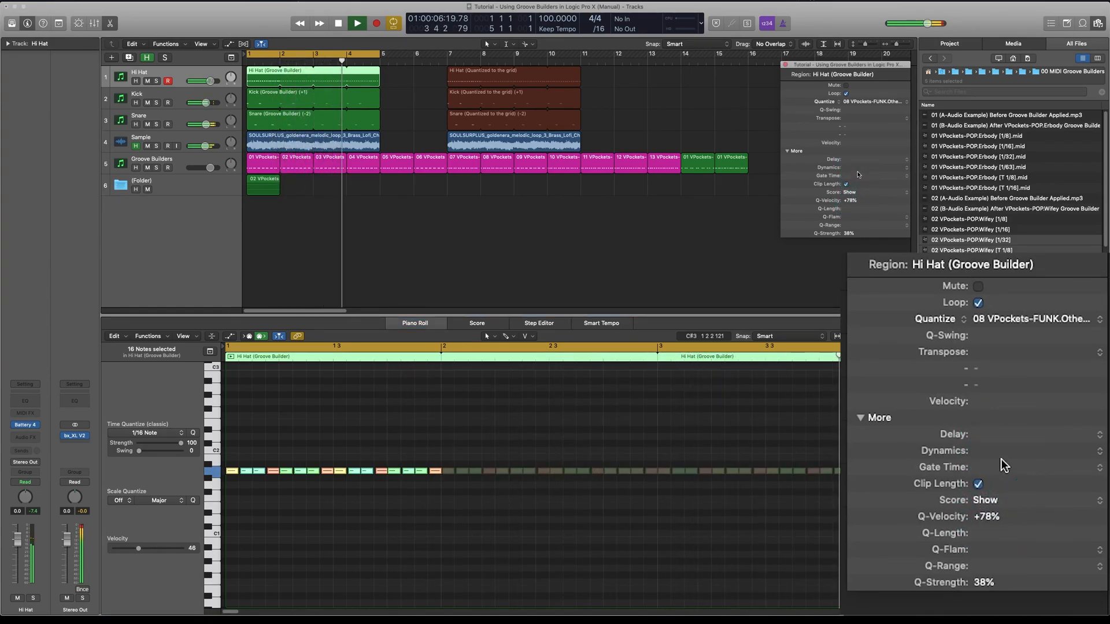
{"action": "left_click", "coordinate": [356, 22]}
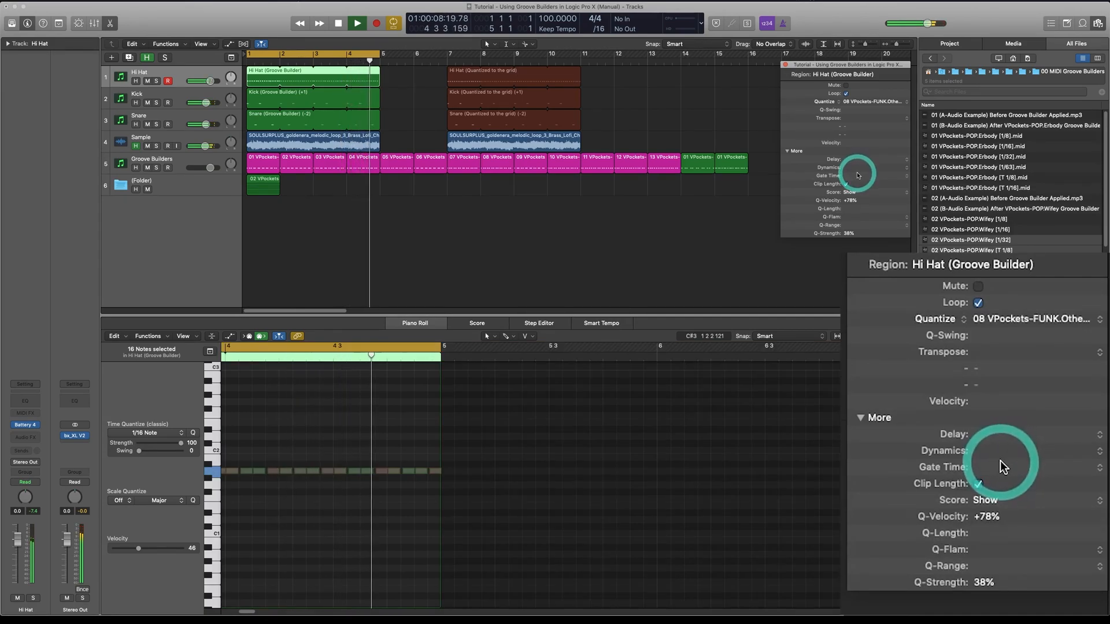
{"action": "left_click", "coordinate": [357, 22]}
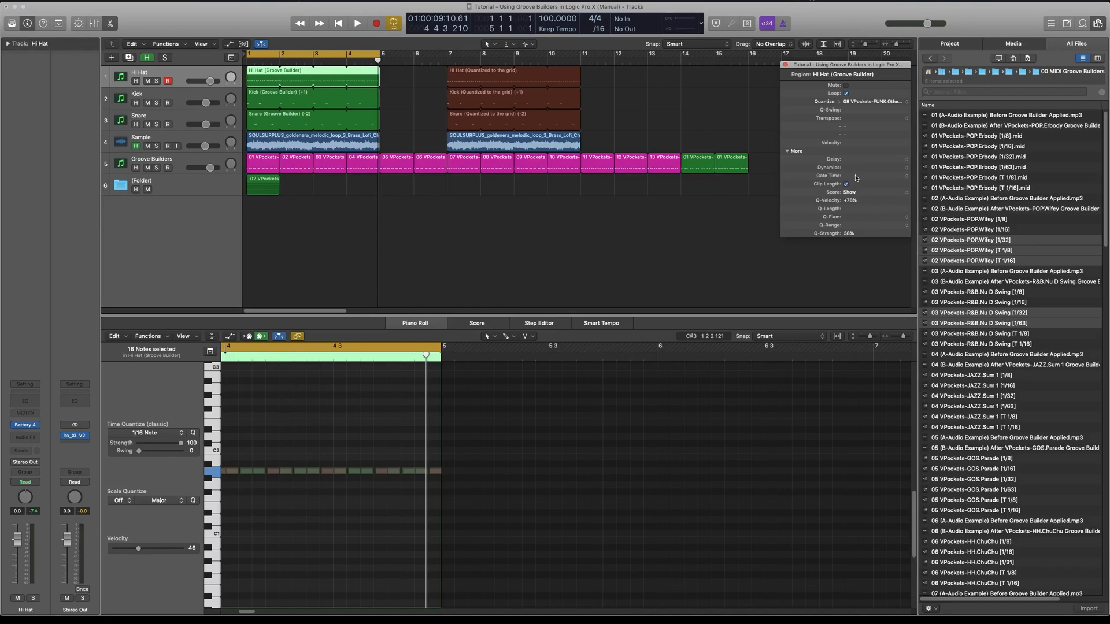
{"action": "left_click", "coordinate": [251, 492]}
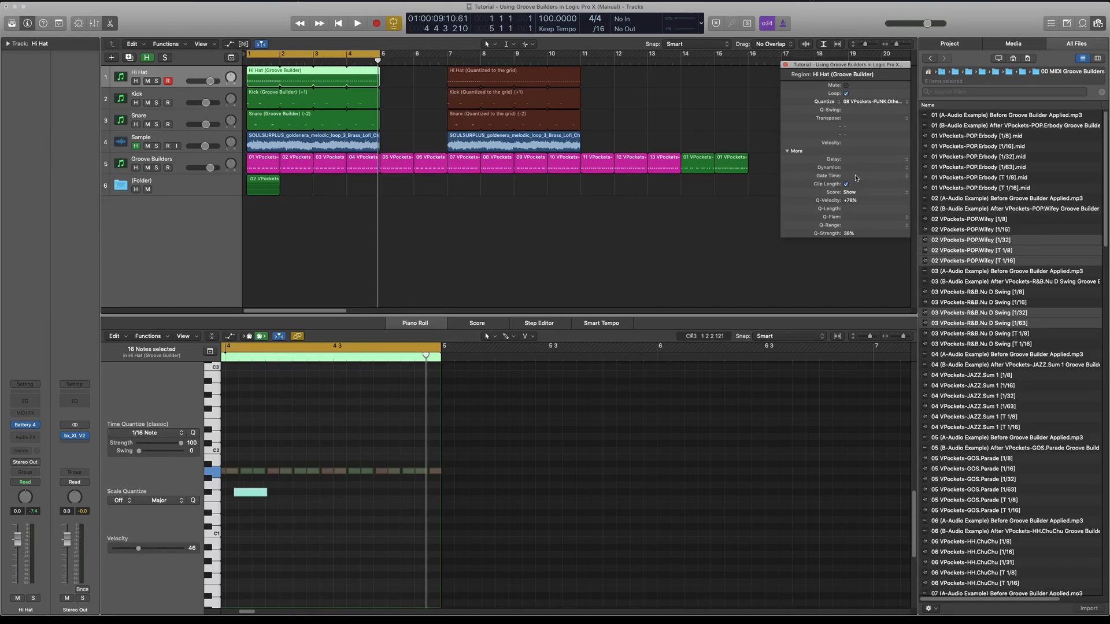